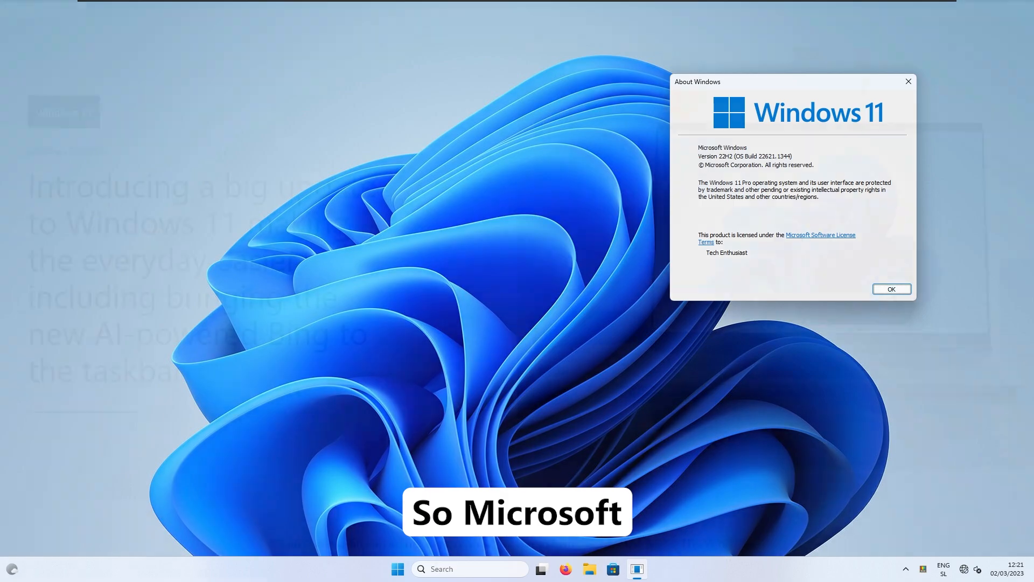
Scroll through and close the About Windows dialog, then show the Start menu's pinned apps
left_click(892, 289)
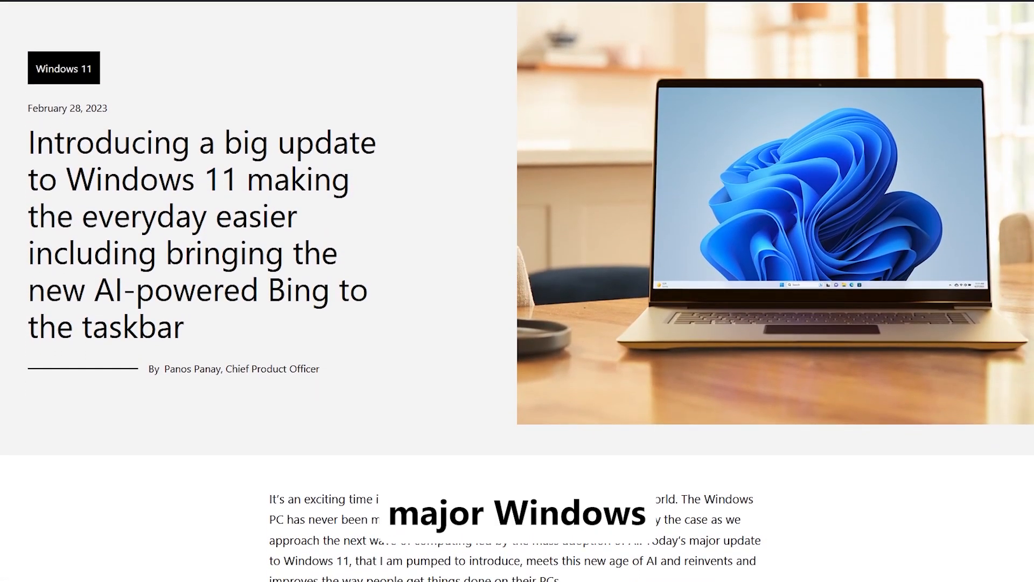
scroll("down", 3)
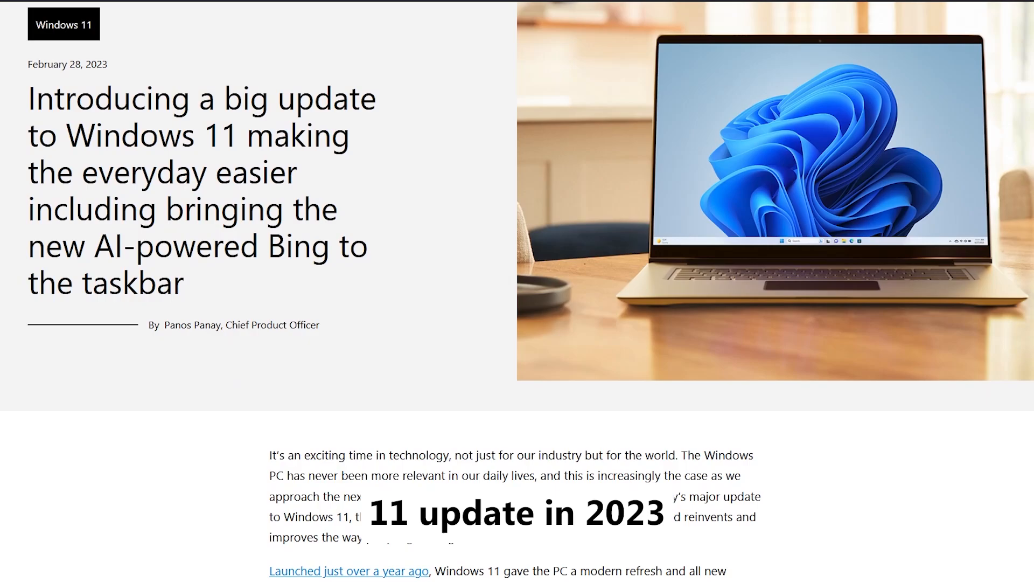
scroll("down", 3)
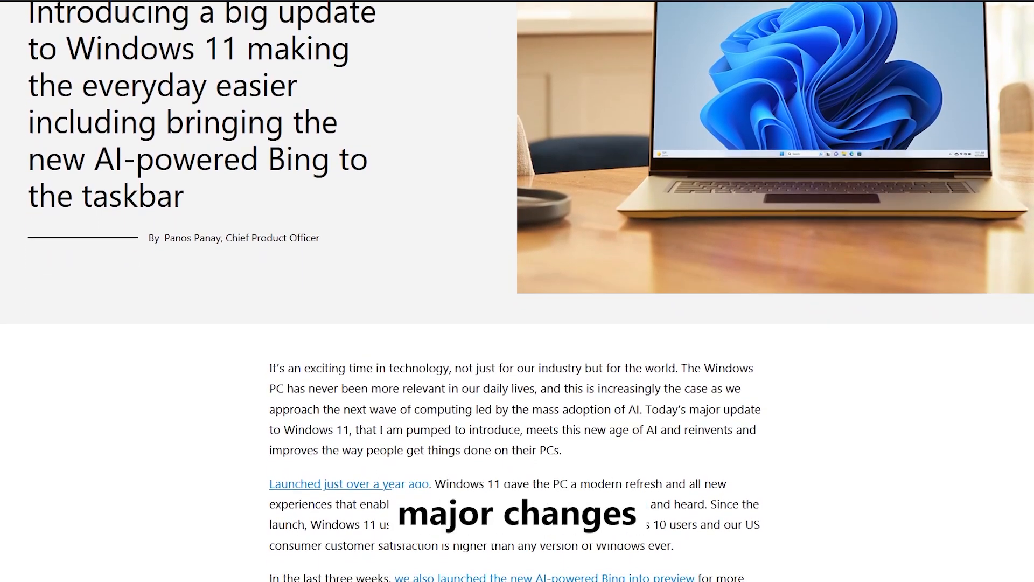
scroll("down", 3)
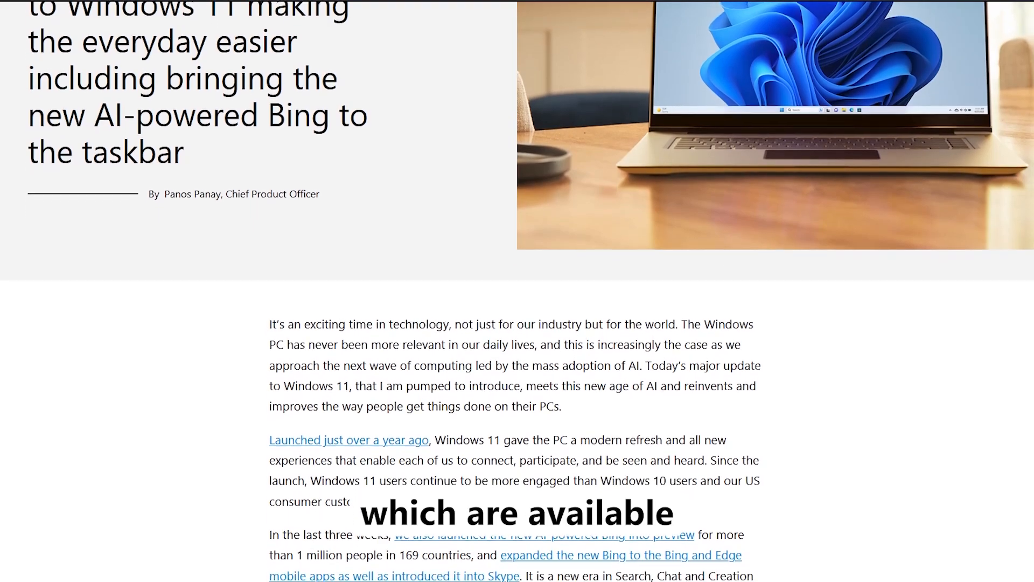
scroll("down", 3)
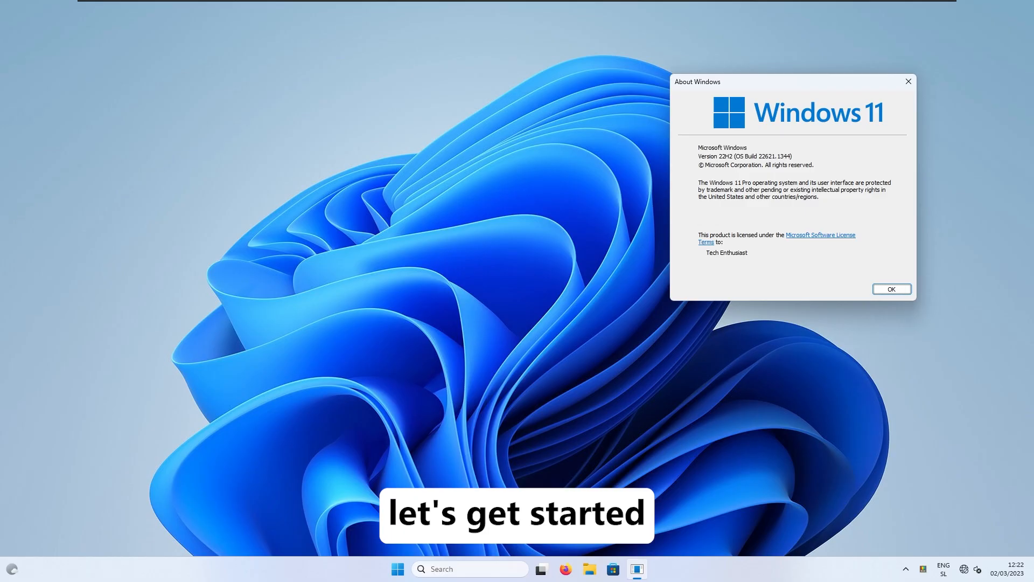
left_click(892, 289)
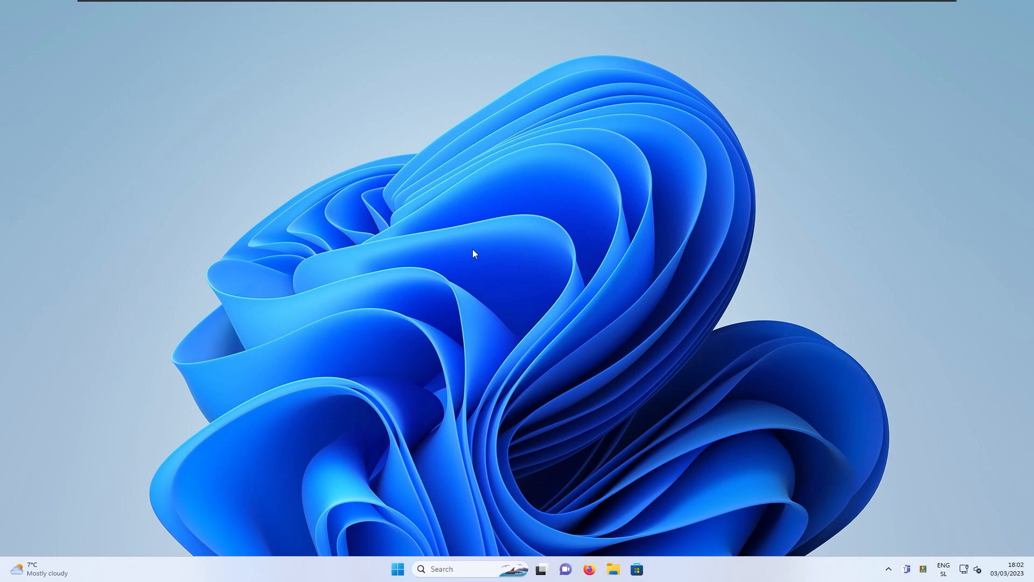
mouse_move(483, 530)
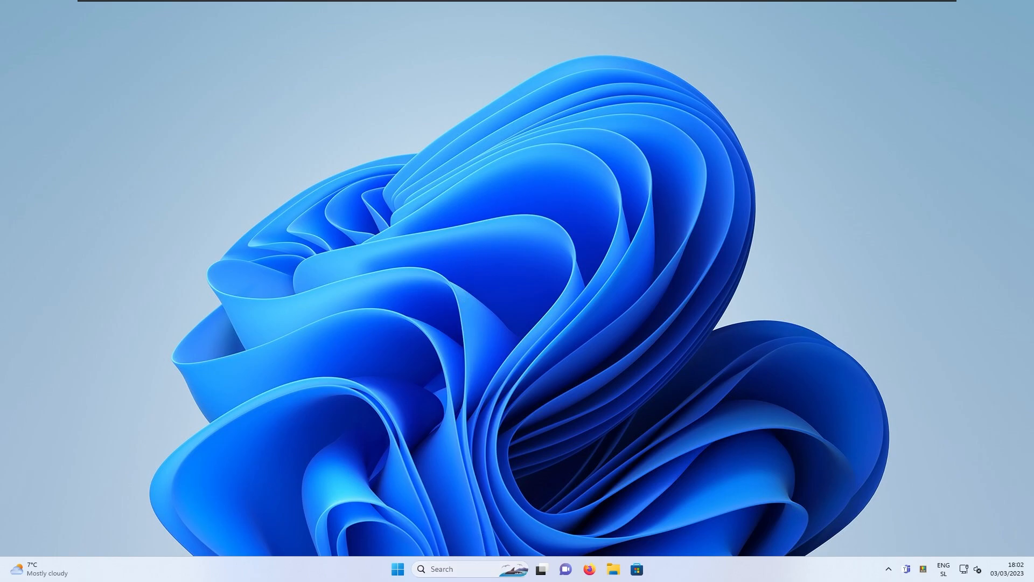
mouse_move(527, 425)
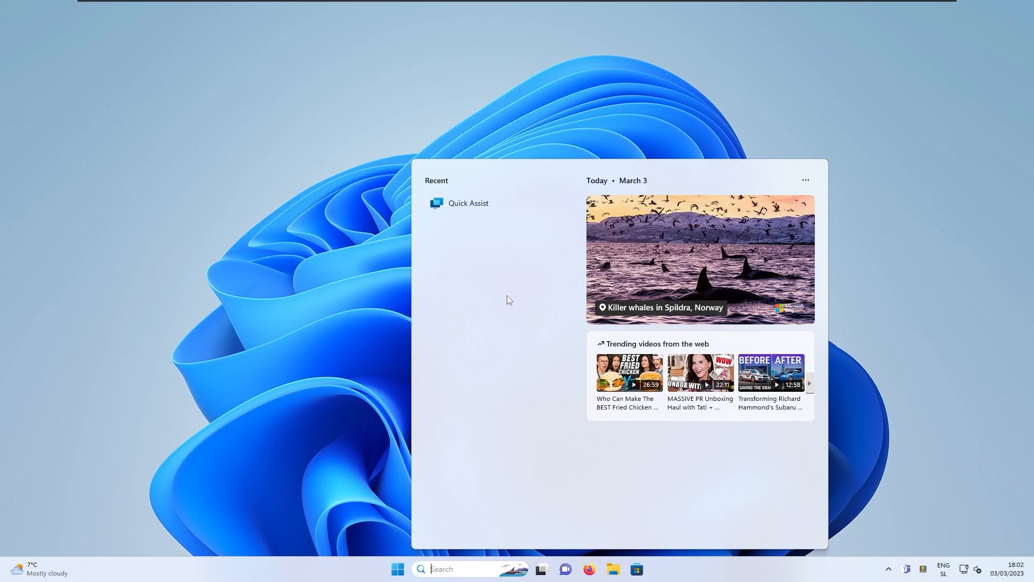
mouse_move(438, 208)
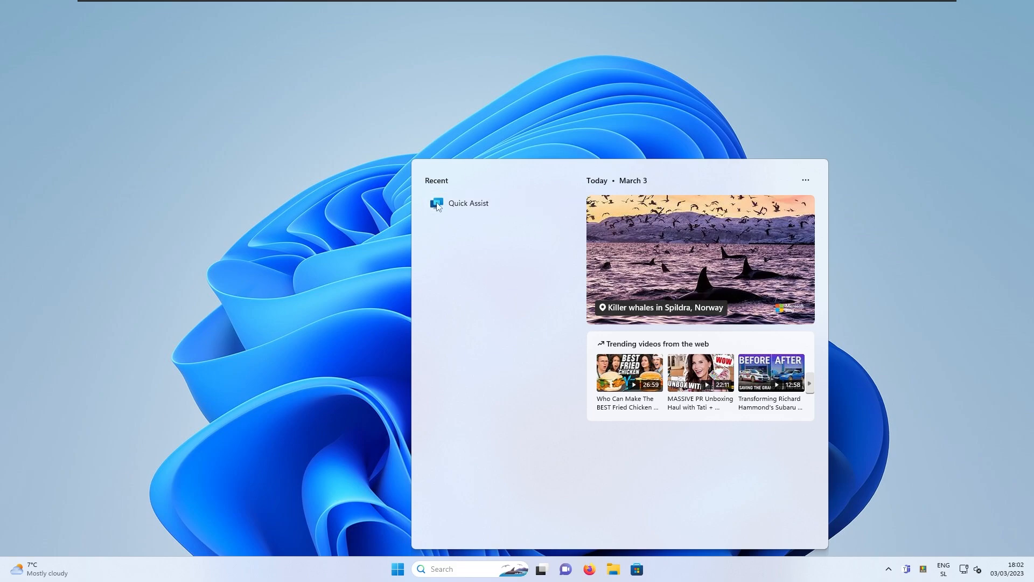
mouse_move(394, 311)
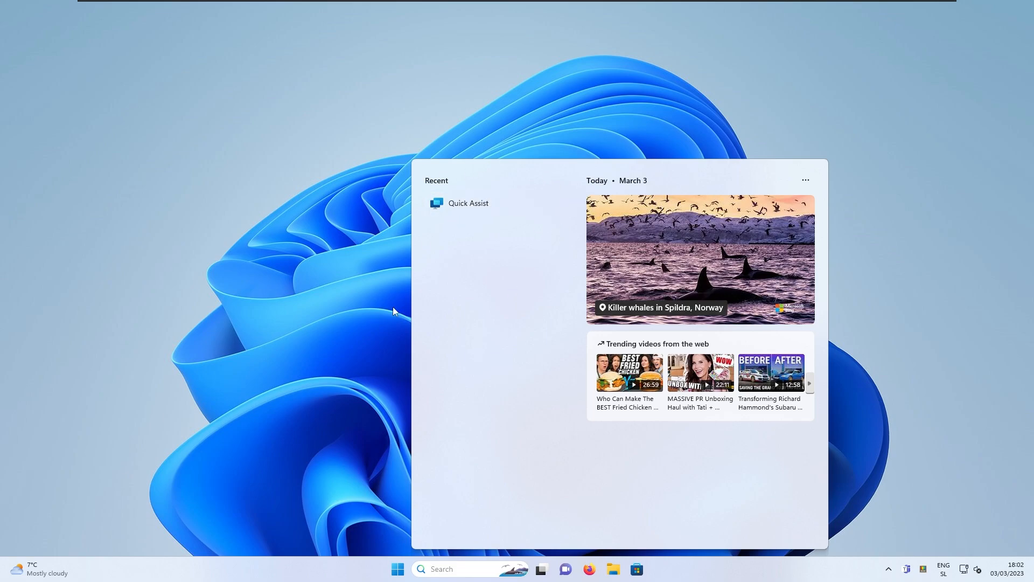
mouse_move(341, 342)
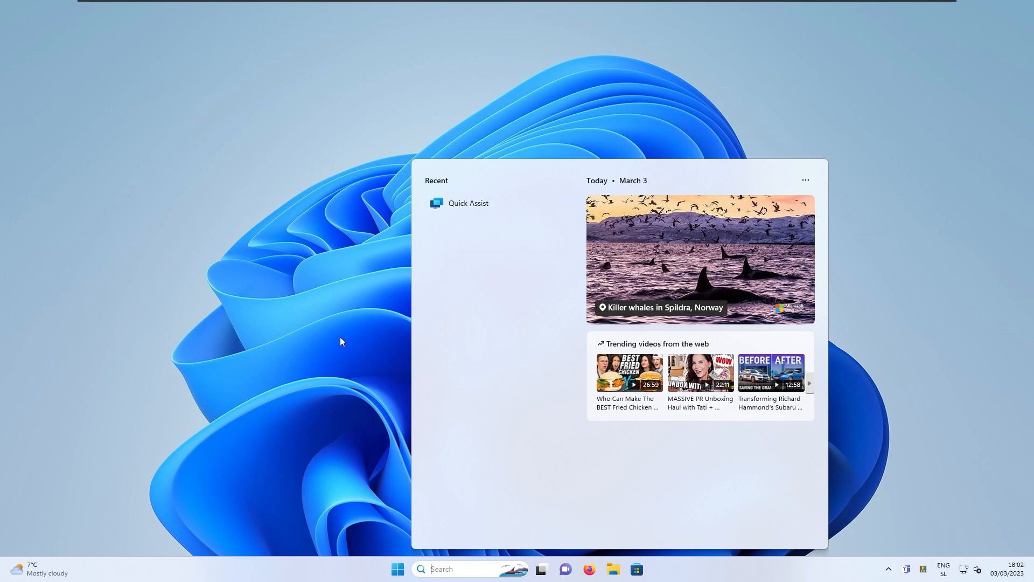
mouse_move(325, 339)
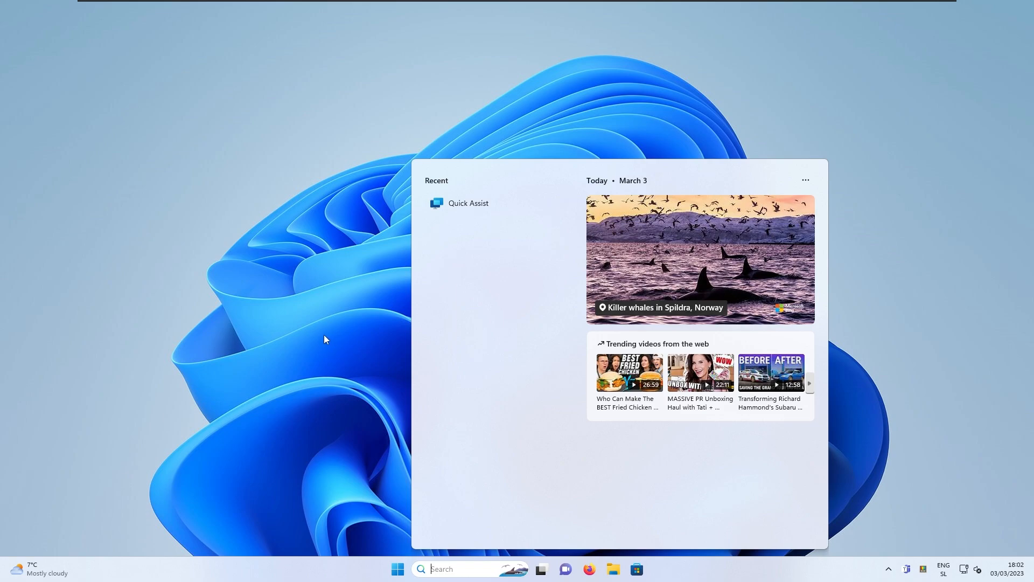
mouse_move(735, 527)
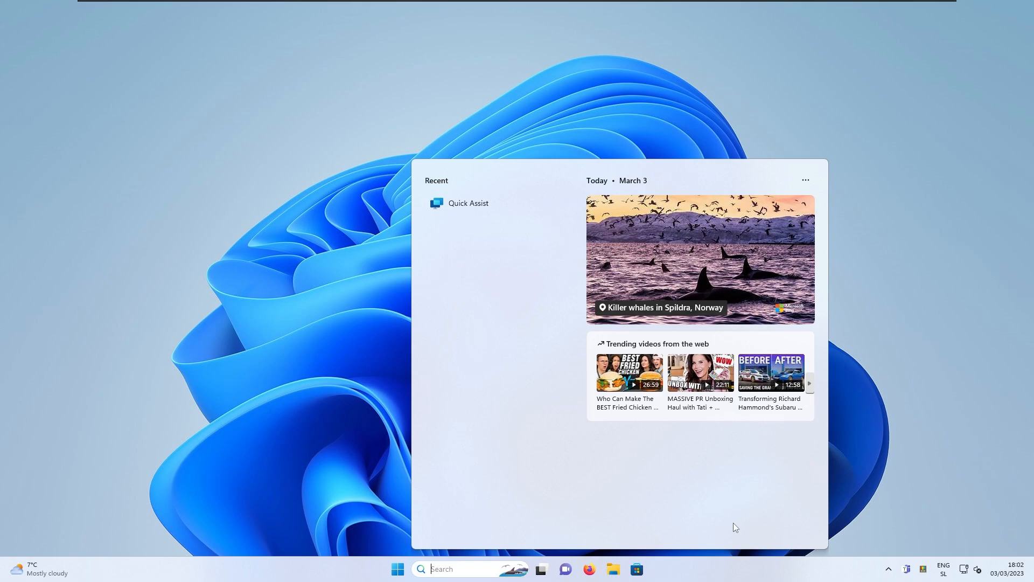
mouse_move(506, 85)
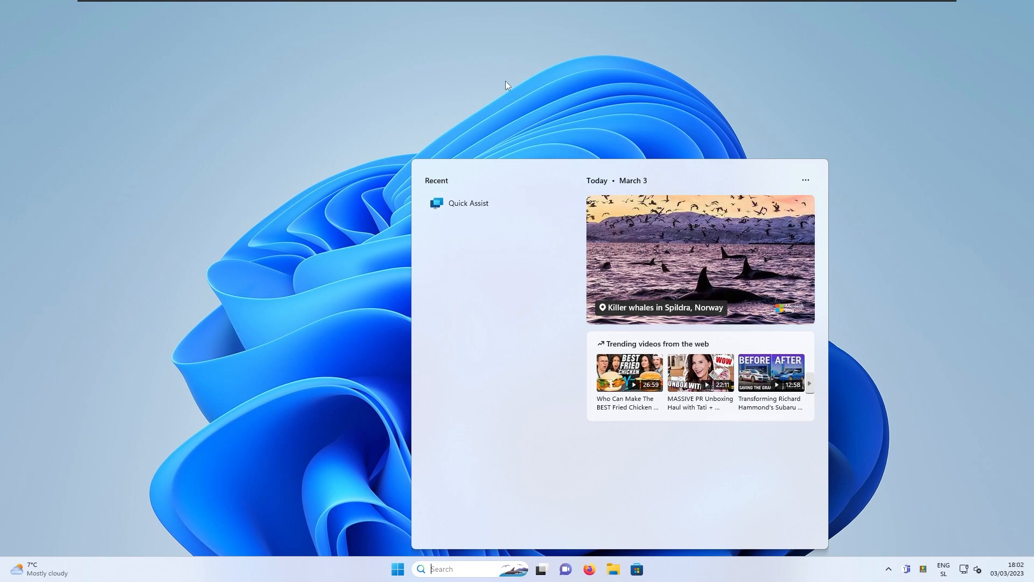
left_click(397, 569)
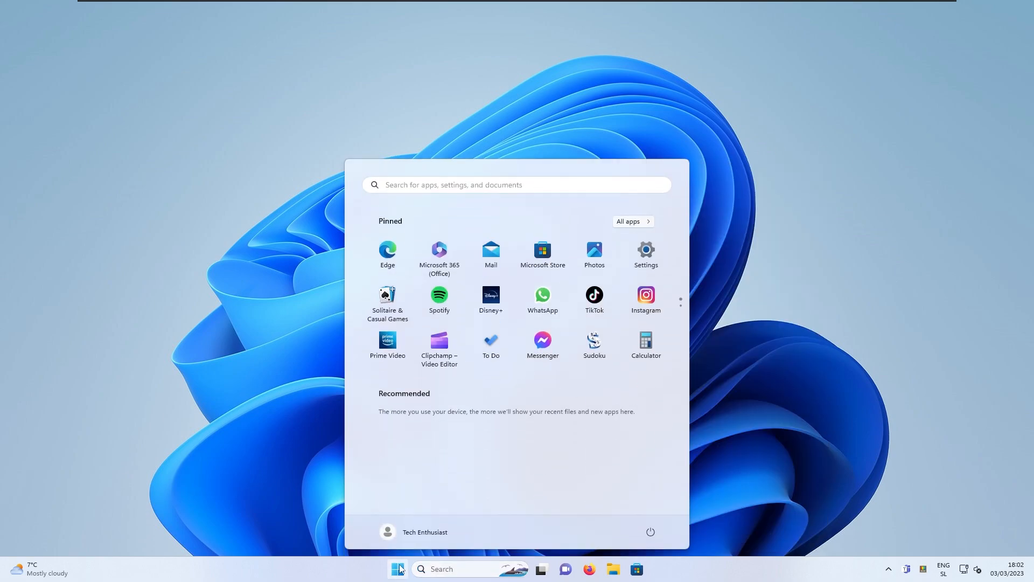
mouse_move(525, 544)
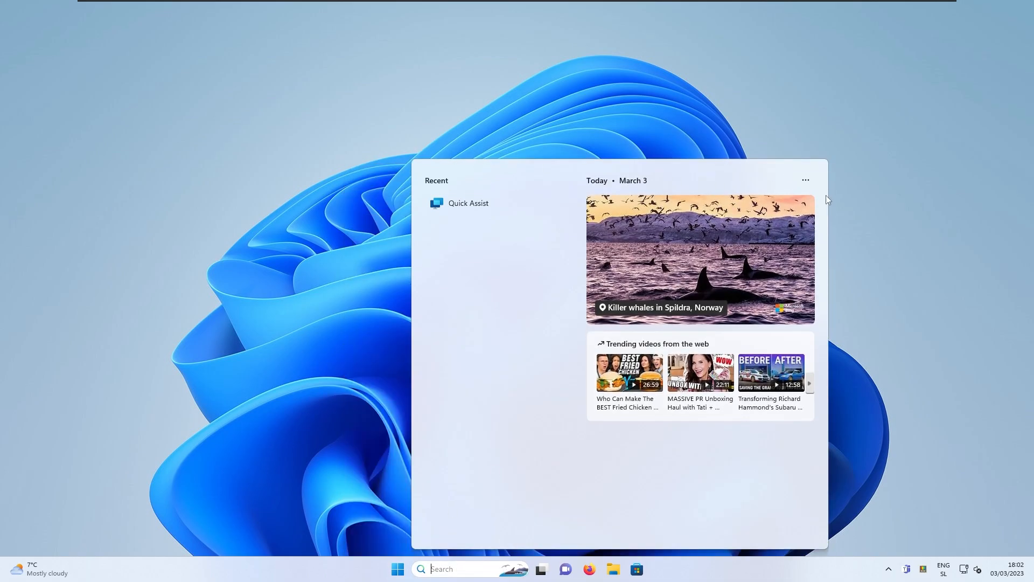
mouse_move(337, 459)
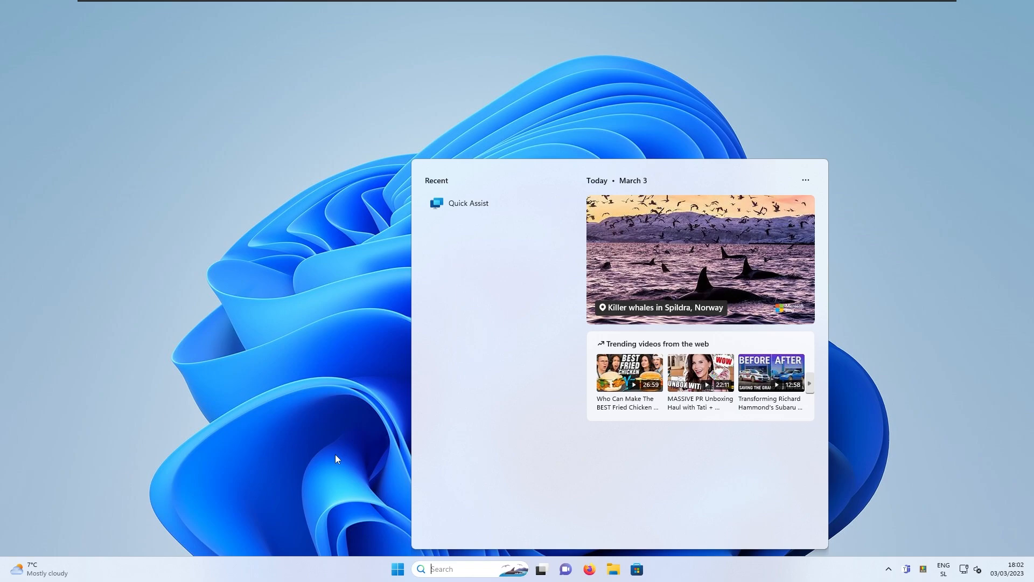
Open taskbar settings and try Search as icon only, icon and label, and search box
right_click(700, 576)
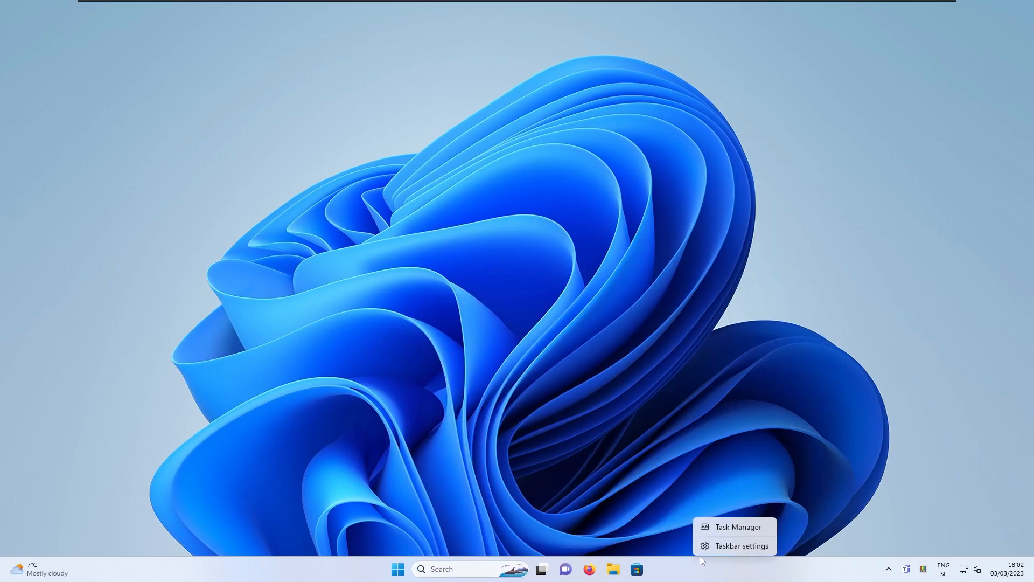
left_click(742, 546)
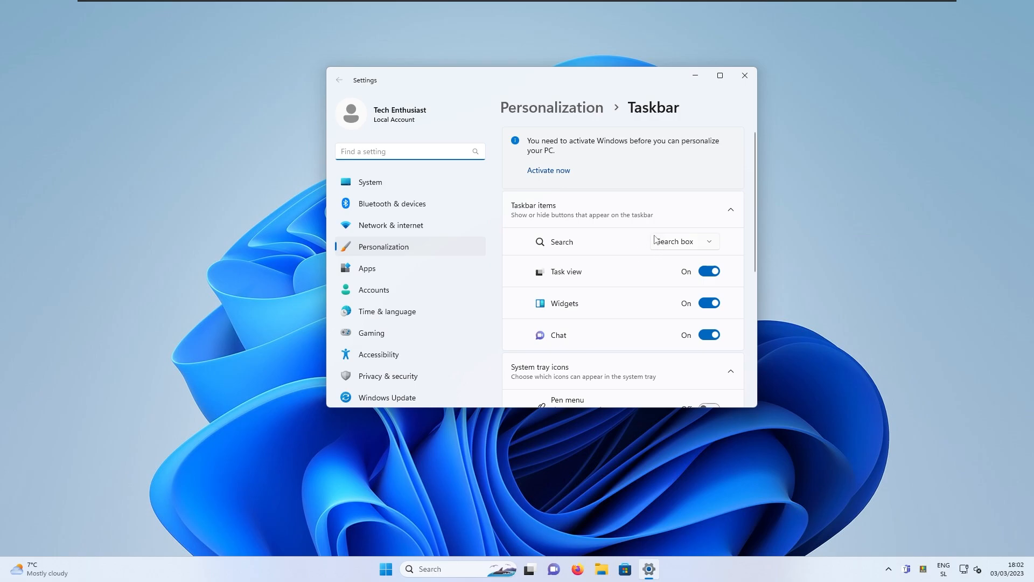
mouse_move(588, 242)
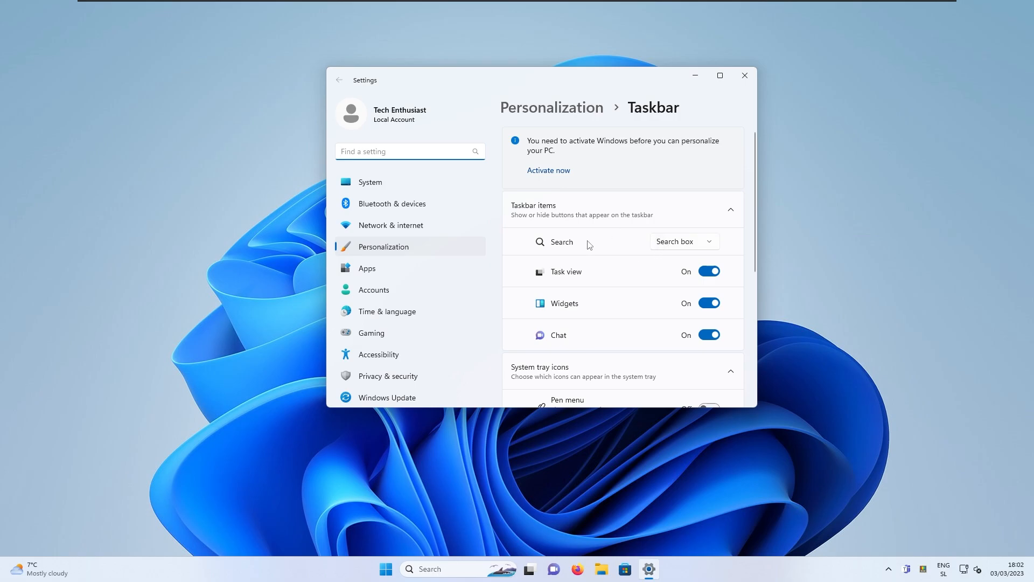
left_click(685, 242)
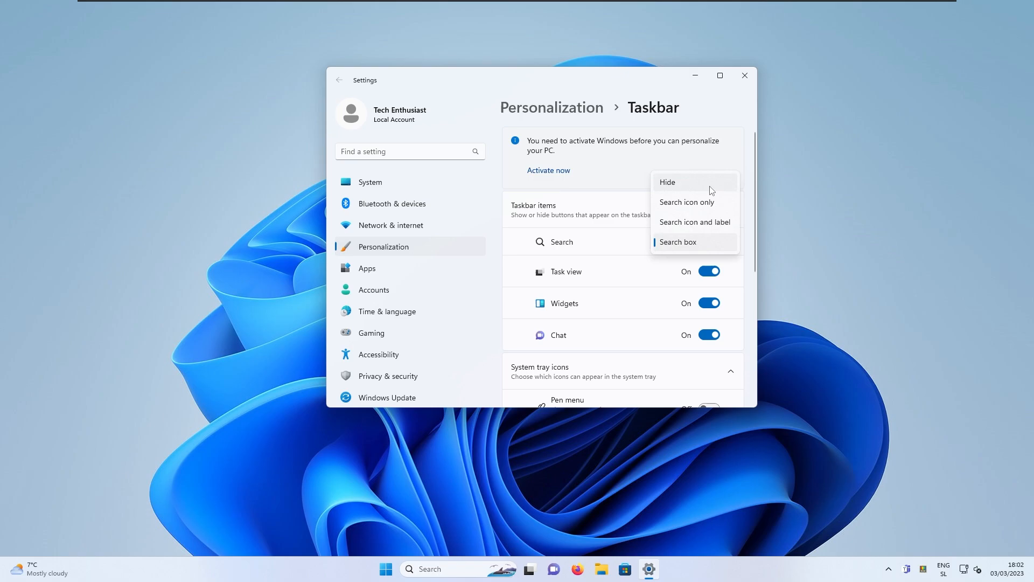
mouse_move(699, 209)
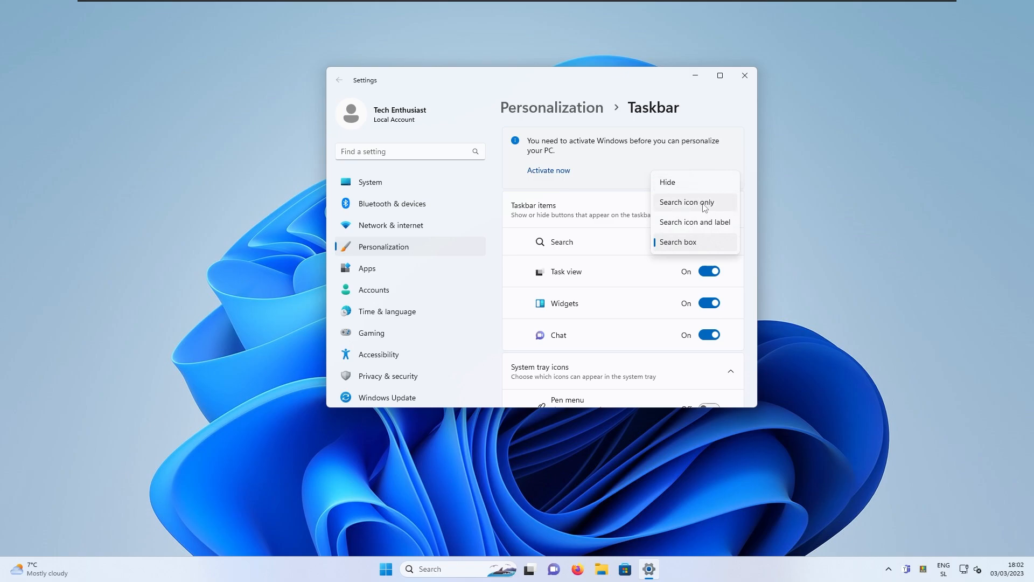
left_click(687, 202)
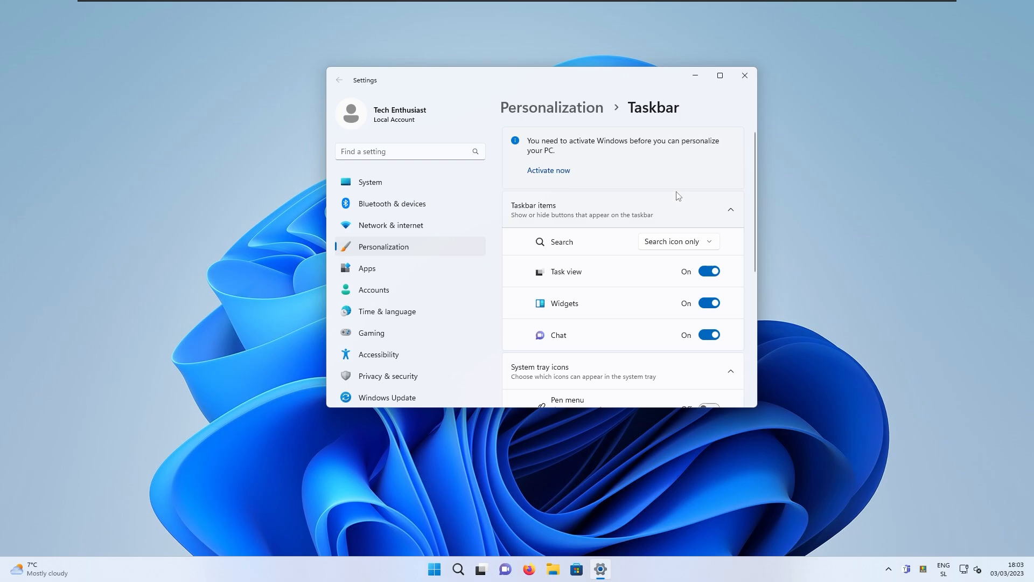
left_click(679, 241)
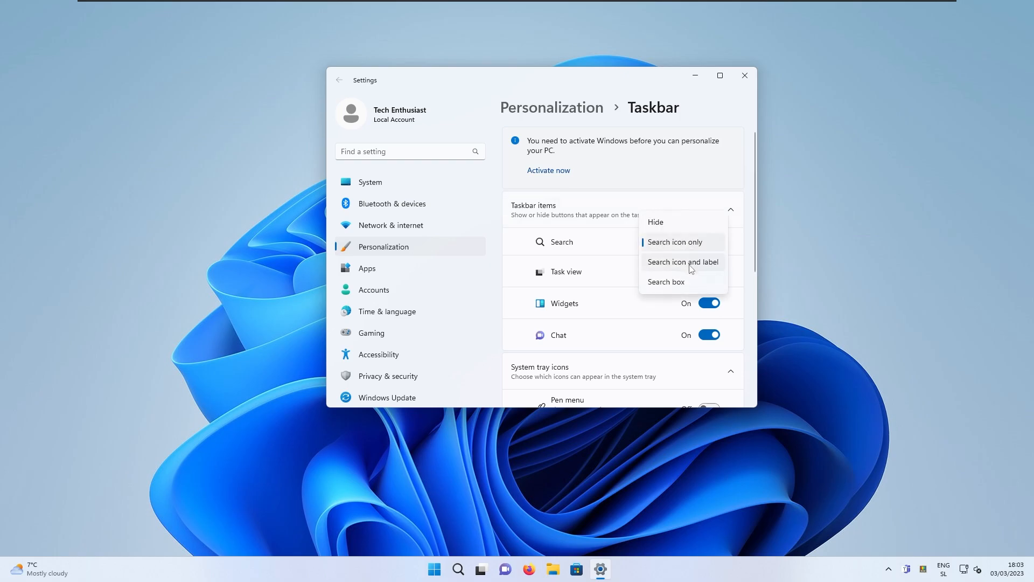
left_click(682, 261)
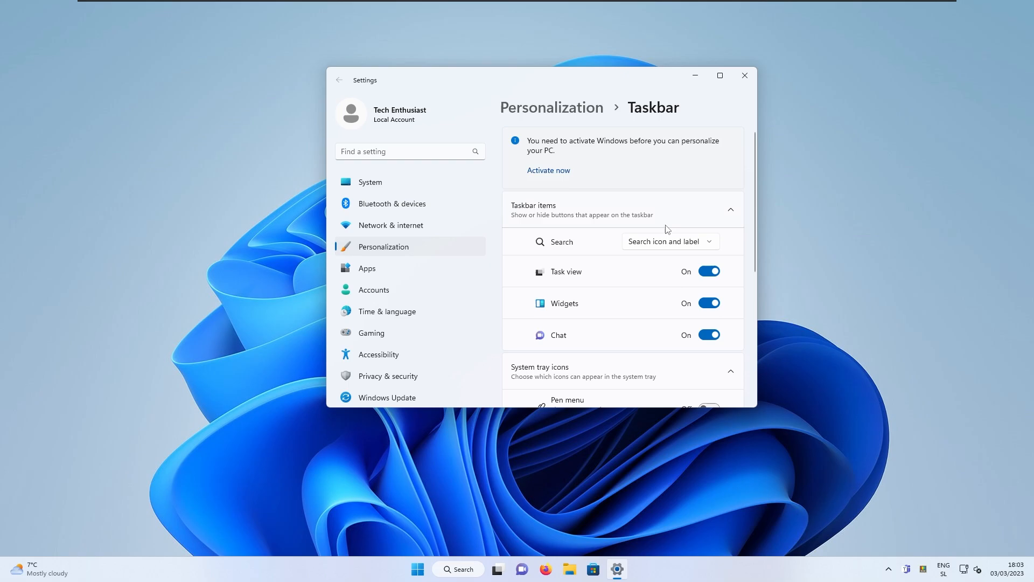
left_click(670, 241)
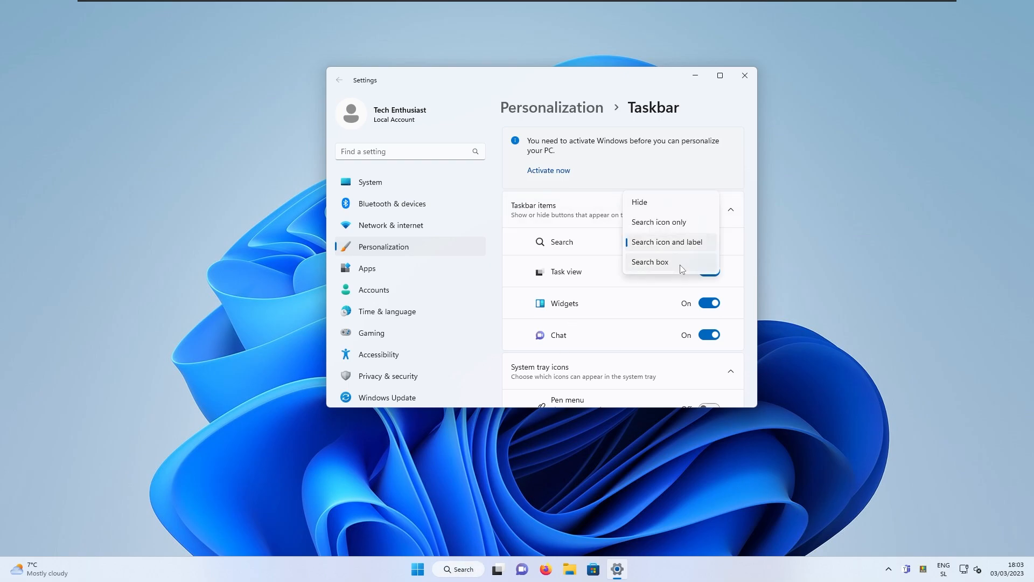
left_click(650, 262)
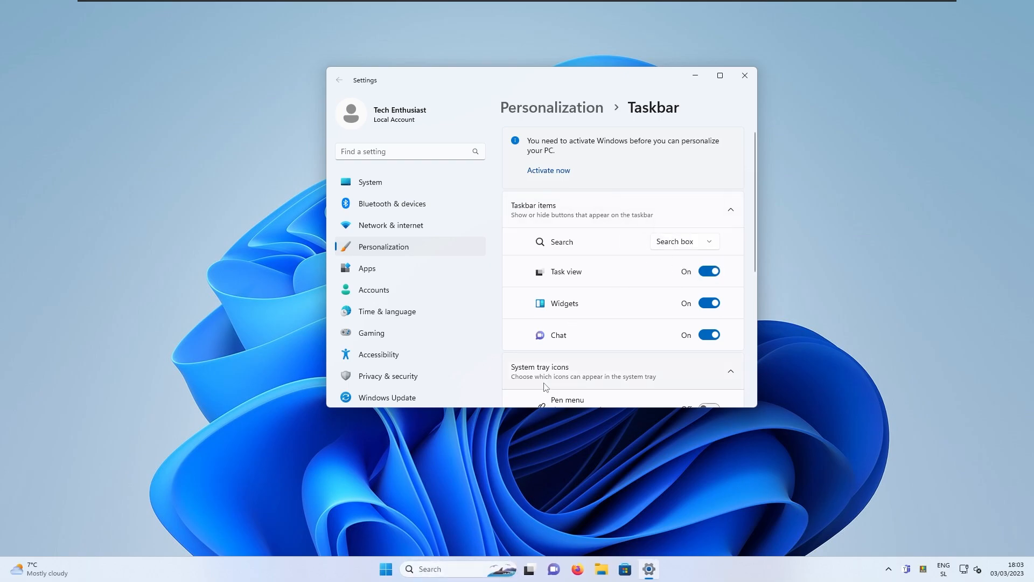
mouse_move(623, 220)
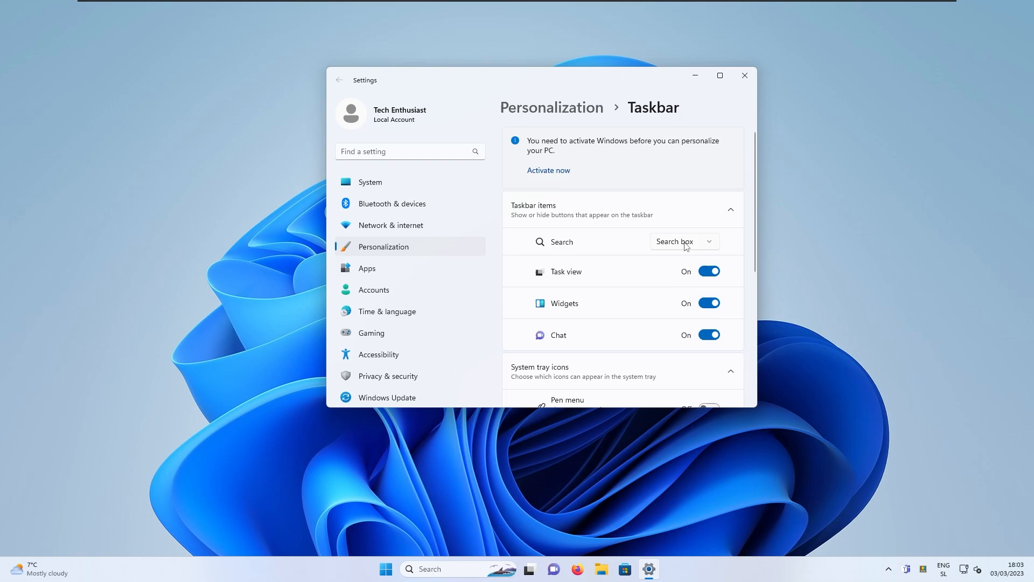
Set taskbar Search to Hide and close the Settings window
left_click(684, 242)
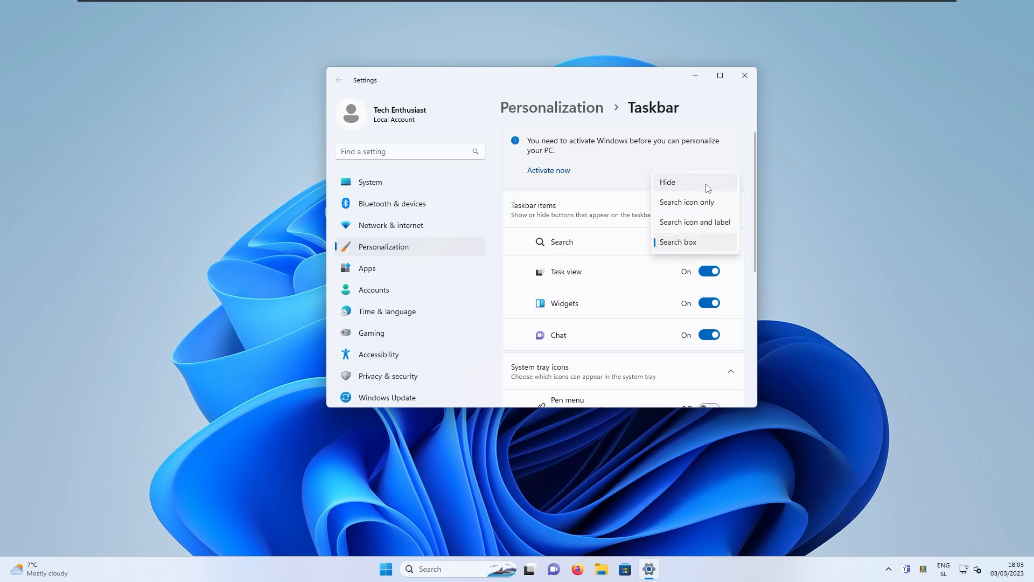
left_click(668, 182)
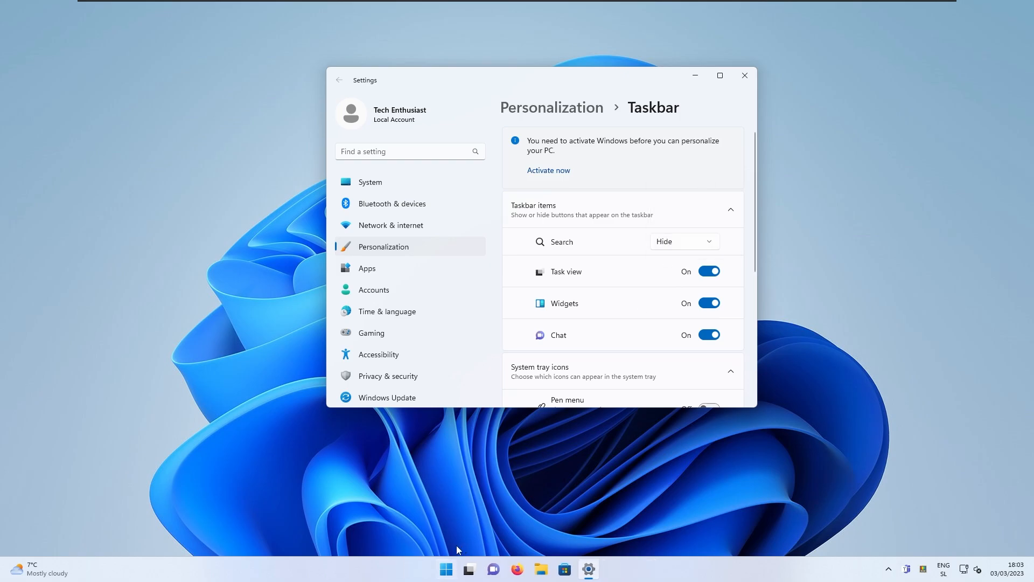
left_click(445, 569)
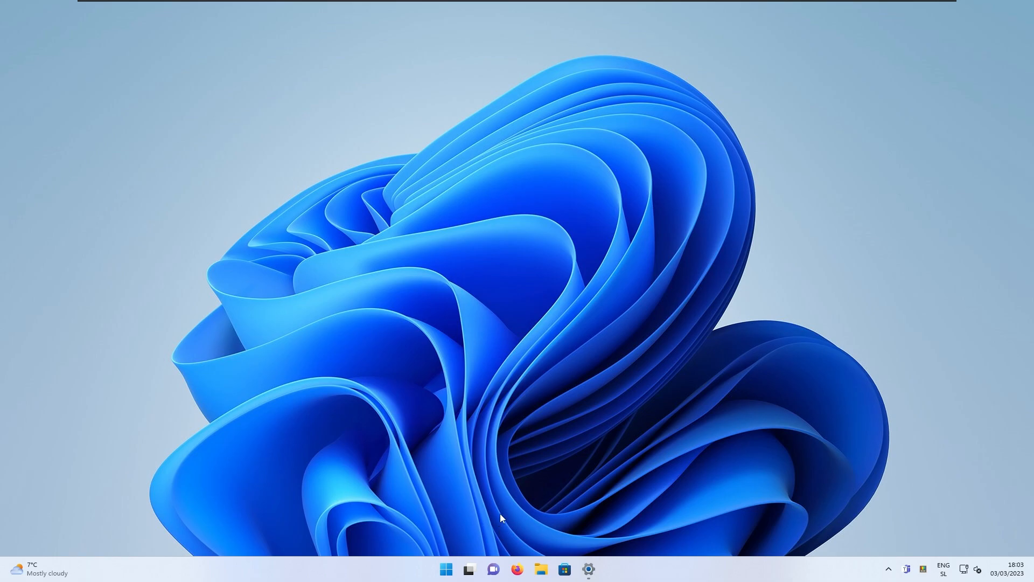
Open the Teams 'Meet and chat with friends and family' window from the taskbar Chat icon
left_click(493, 568)
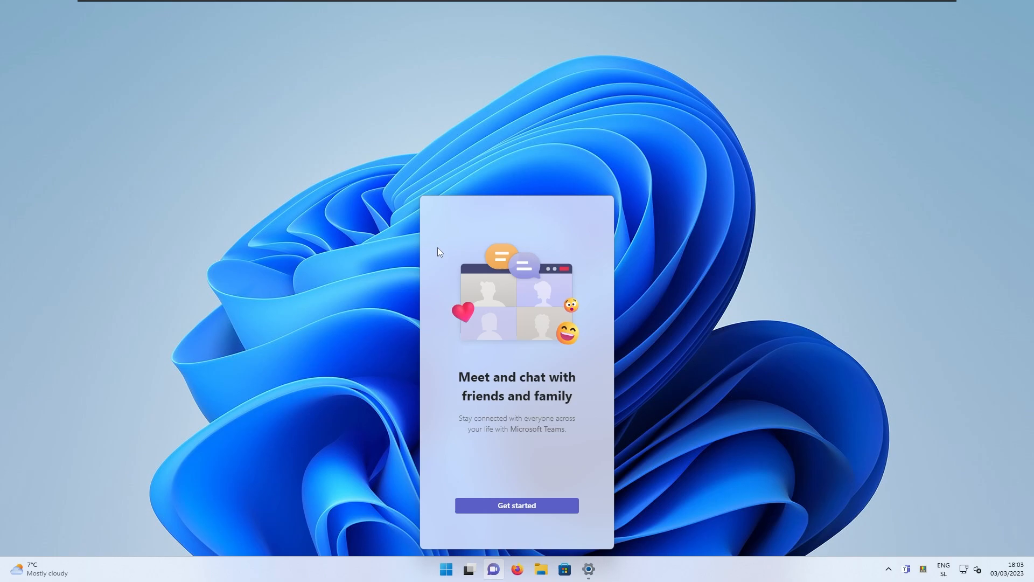
mouse_move(514, 284)
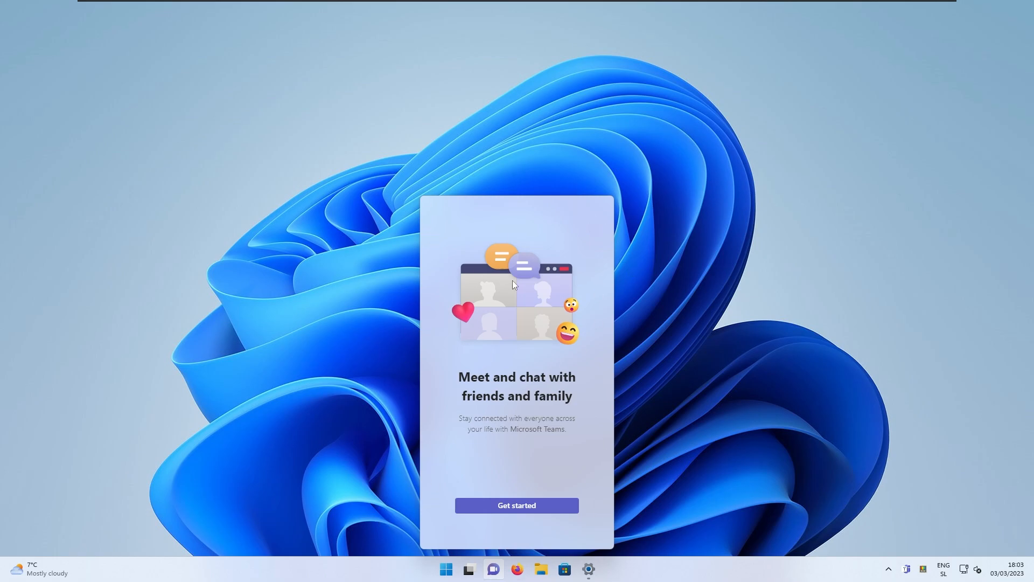
mouse_move(509, 307)
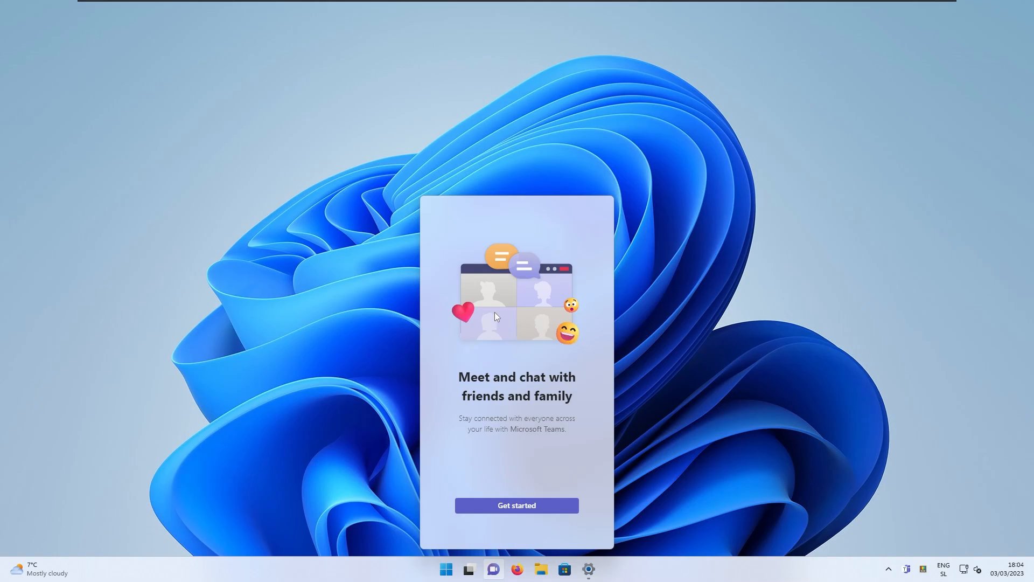
mouse_move(139, 426)
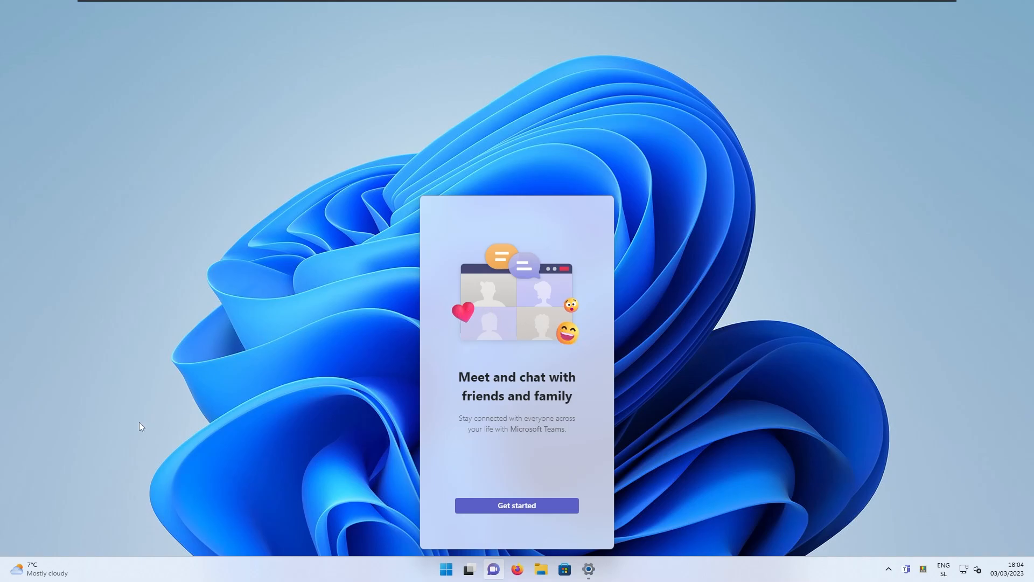
mouse_move(35, 550)
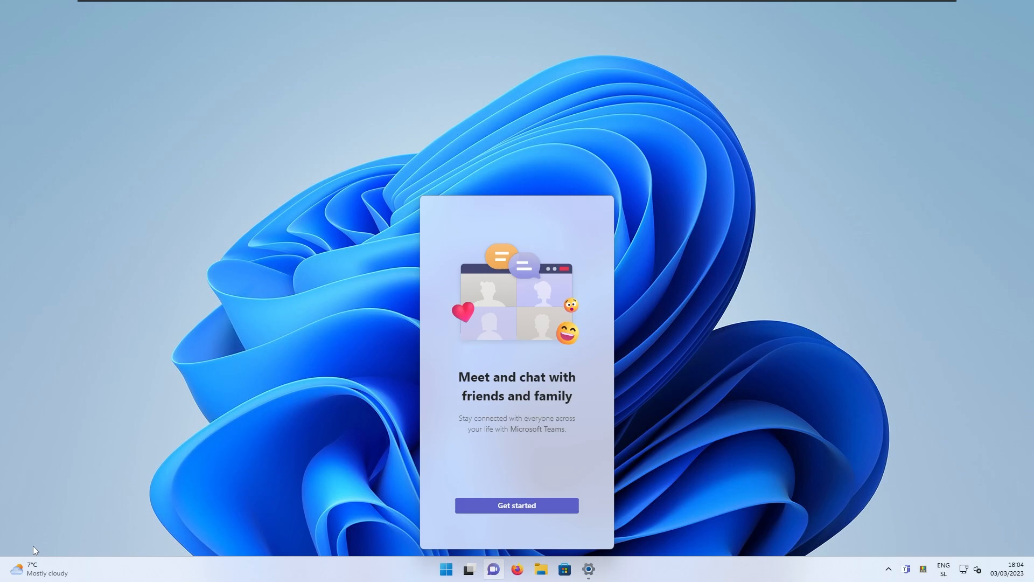
Open the Widgets board, add the Weather widget for London, and close the add panel
left_click(27, 572)
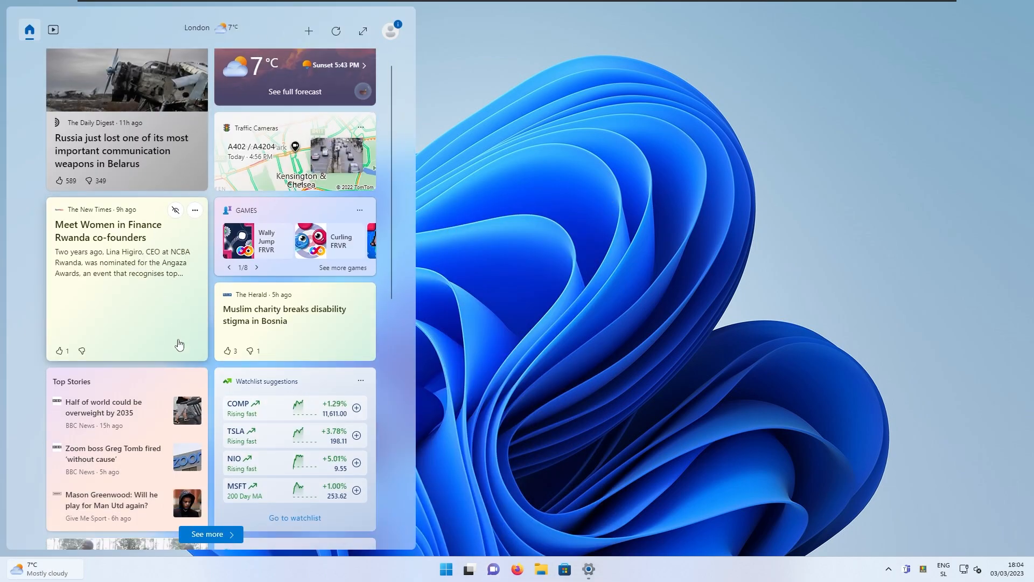
scroll("down", 3)
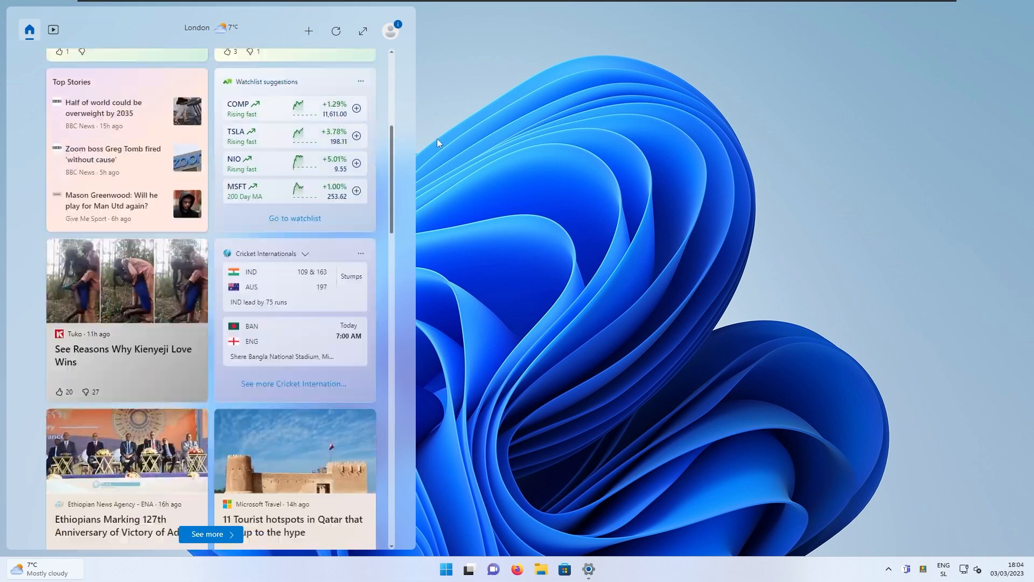
left_click(309, 31)
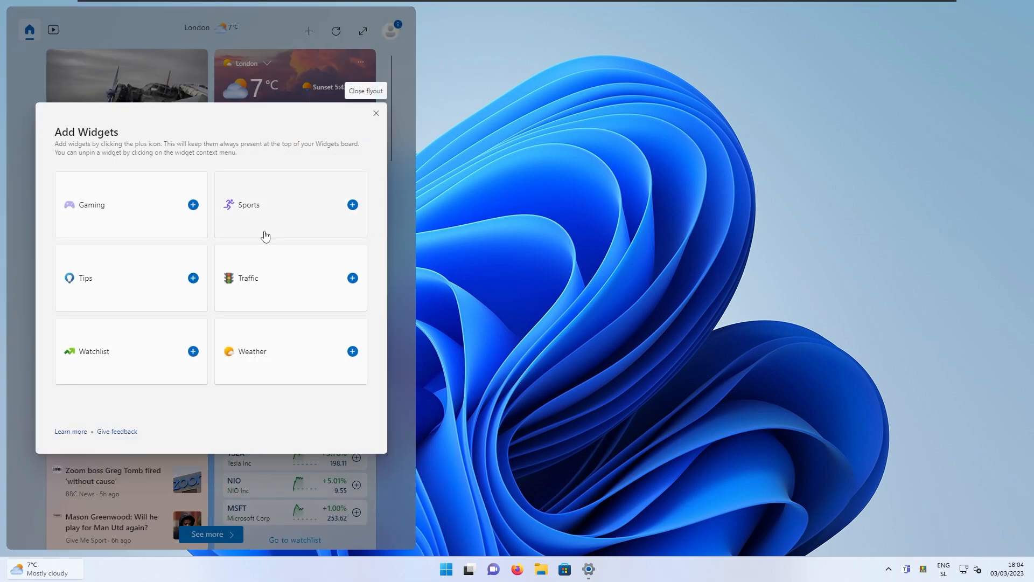
mouse_move(172, 272)
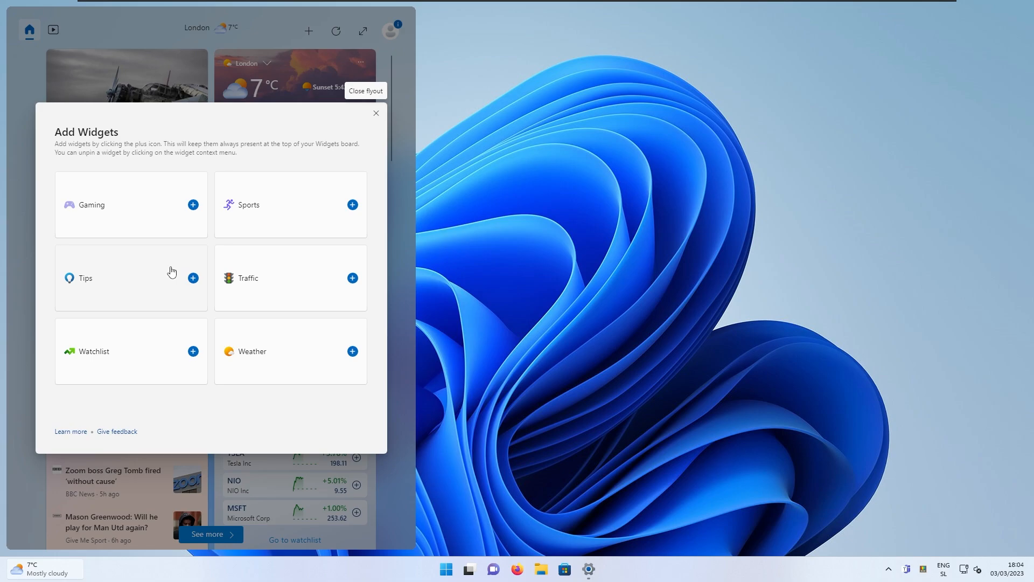
mouse_move(265, 298)
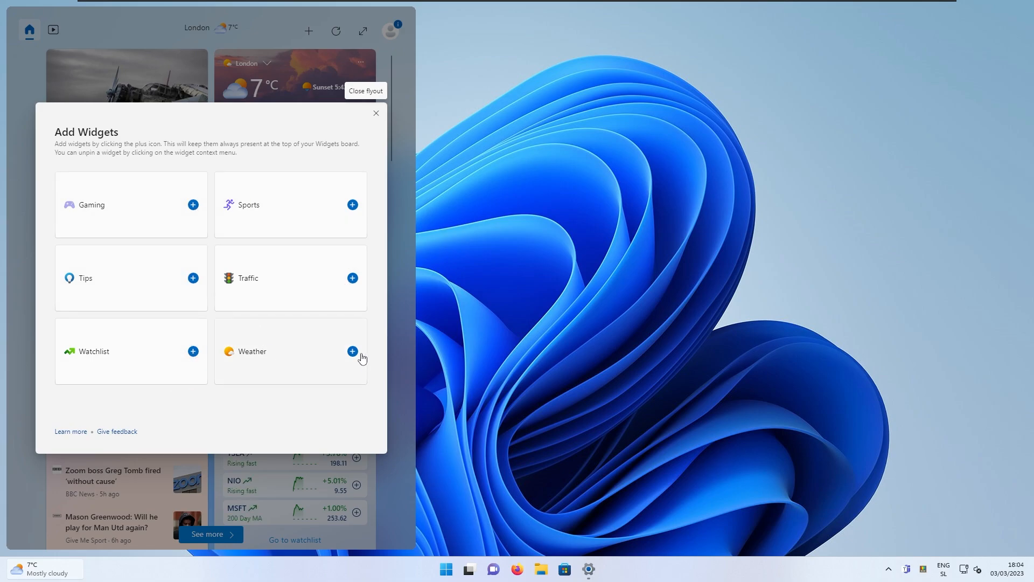
left_click(352, 351)
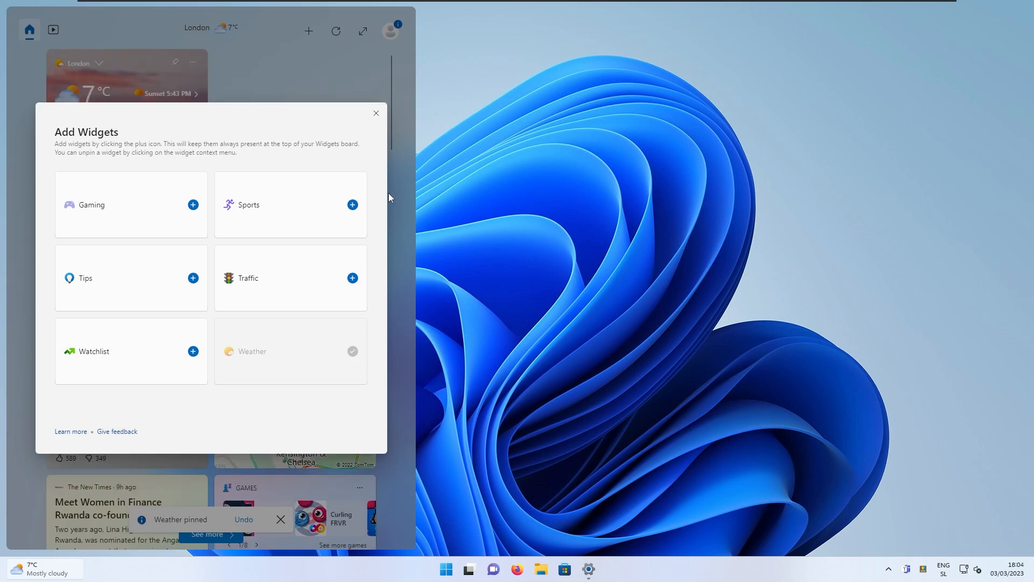
left_click(376, 113)
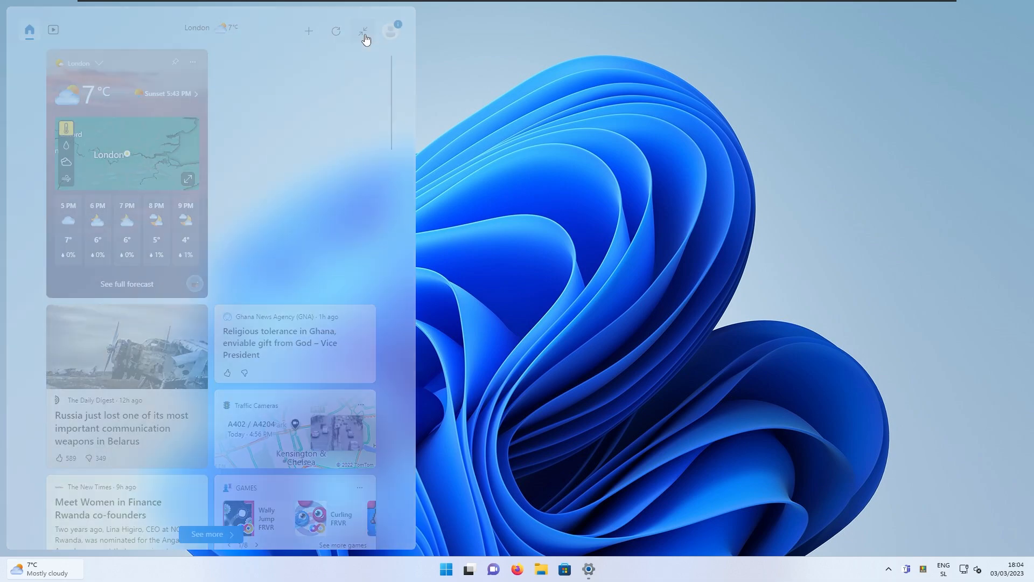
Expand the Widgets board to full screen with the London weather widget leading the grid
left_click(360, 30)
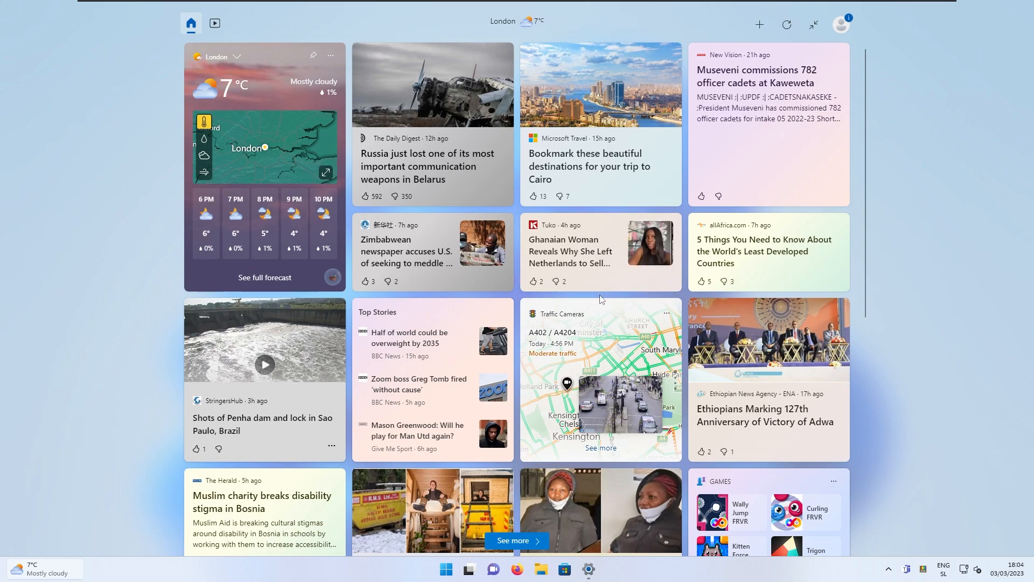
mouse_move(584, 301)
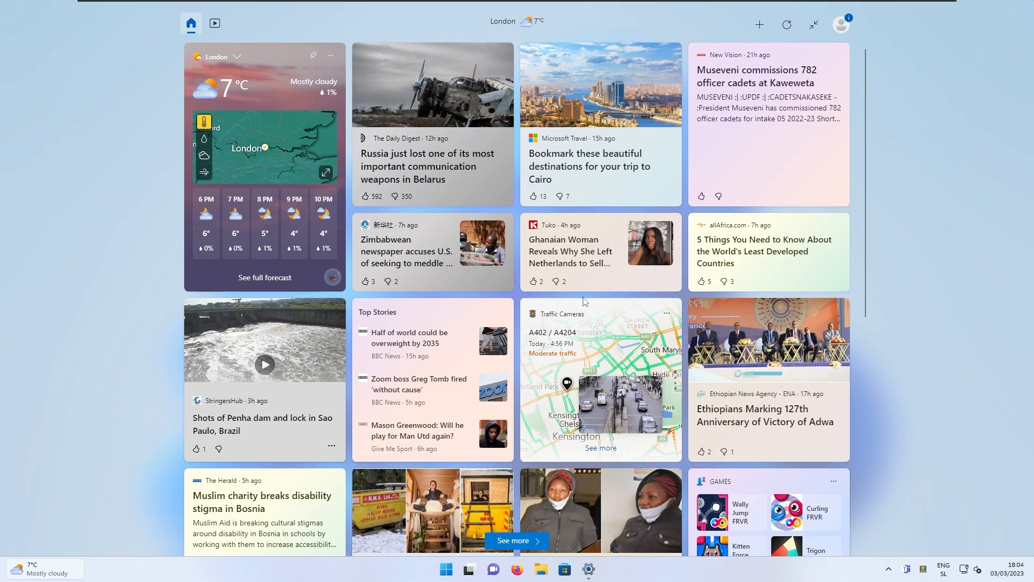
mouse_move(926, 216)
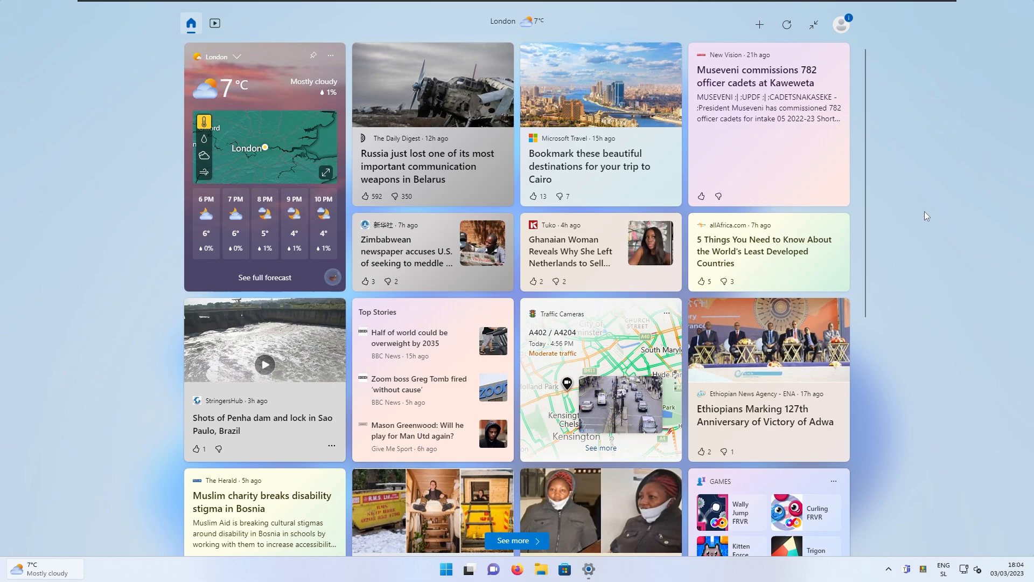
mouse_move(982, 179)
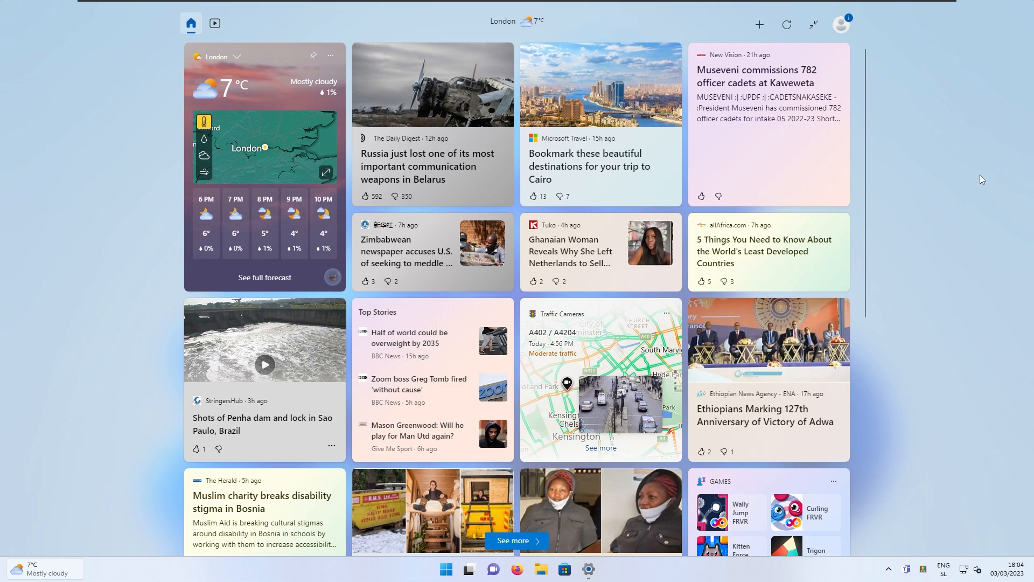
mouse_move(977, 196)
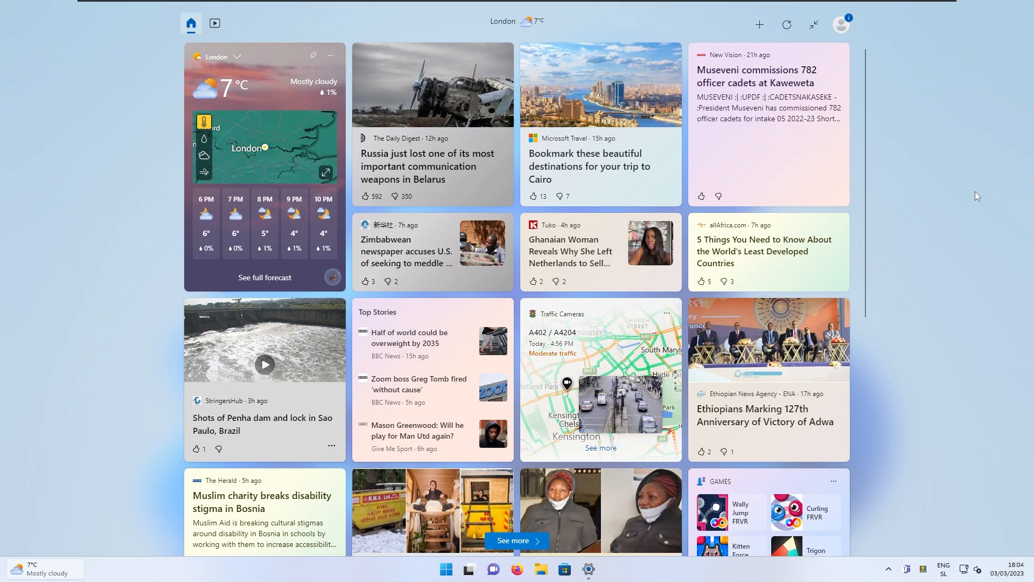
mouse_move(968, 216)
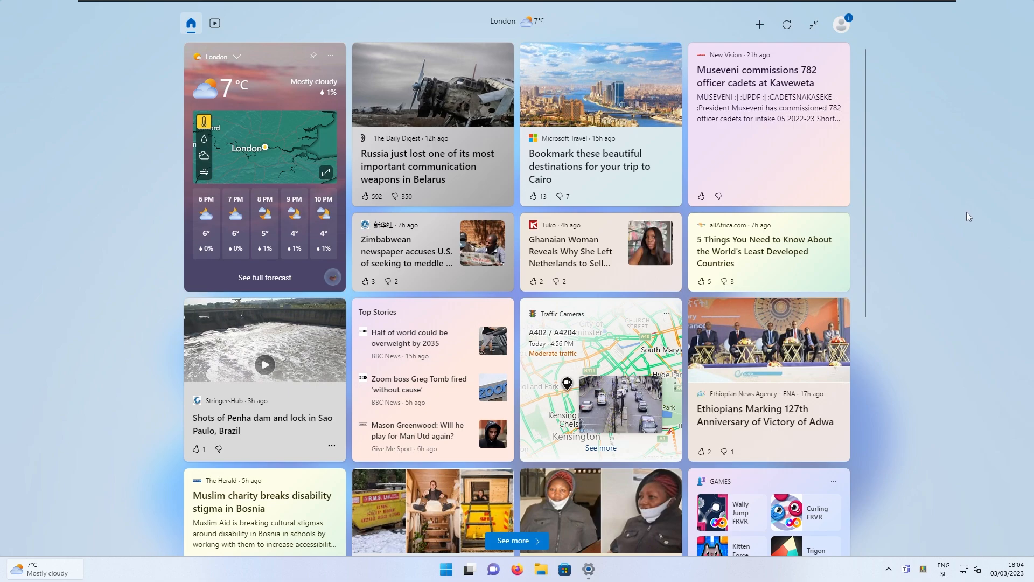
mouse_move(974, 302)
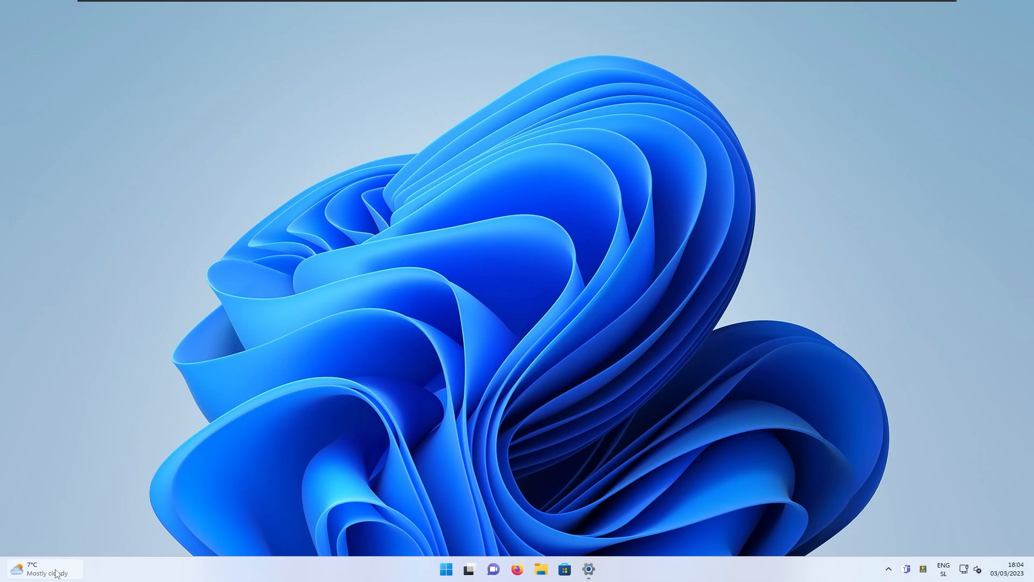
Reopen the Widgets board and open its settings panel via the gear icon
left_click(38, 571)
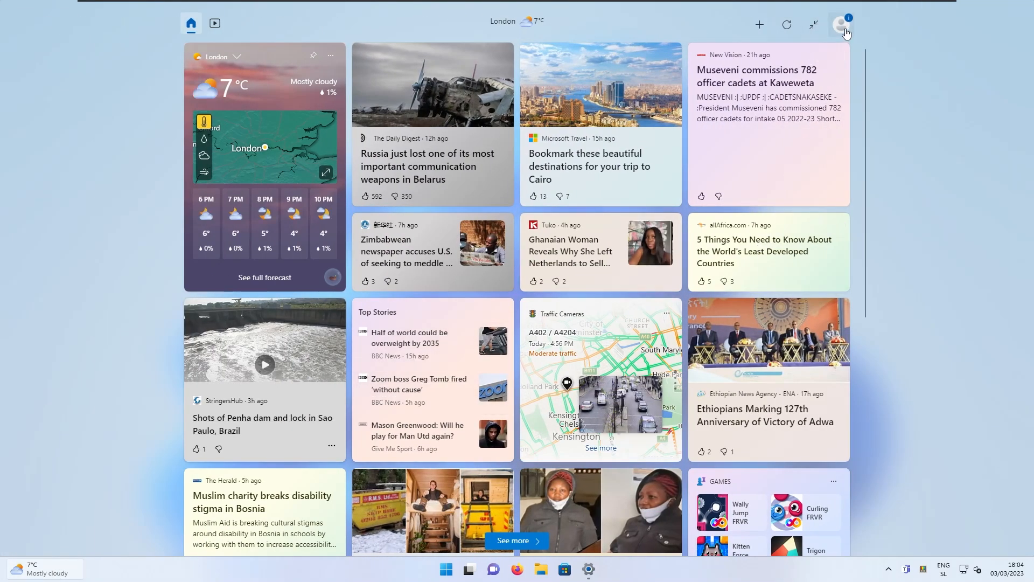
left_click(839, 24)
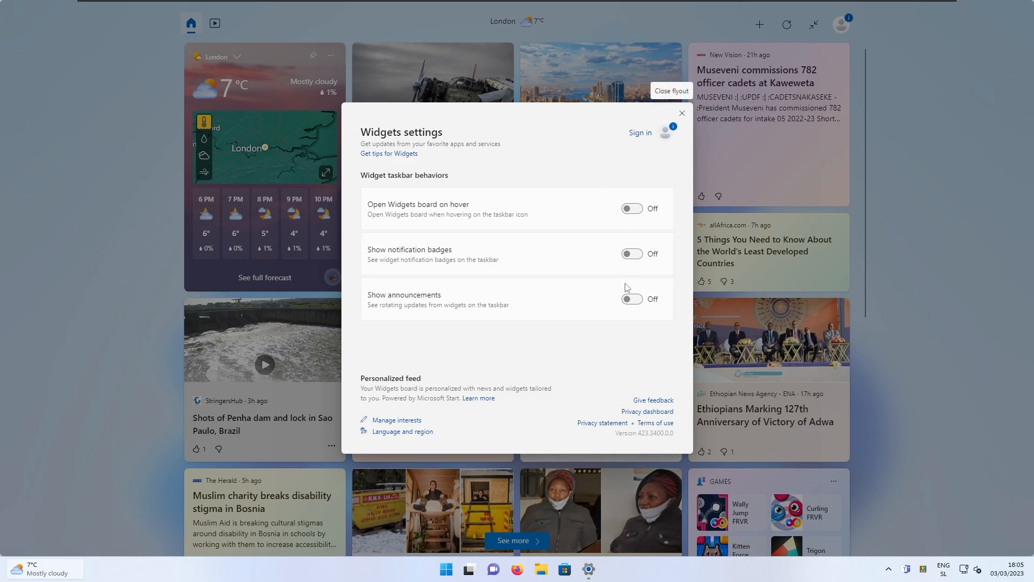
mouse_move(641, 133)
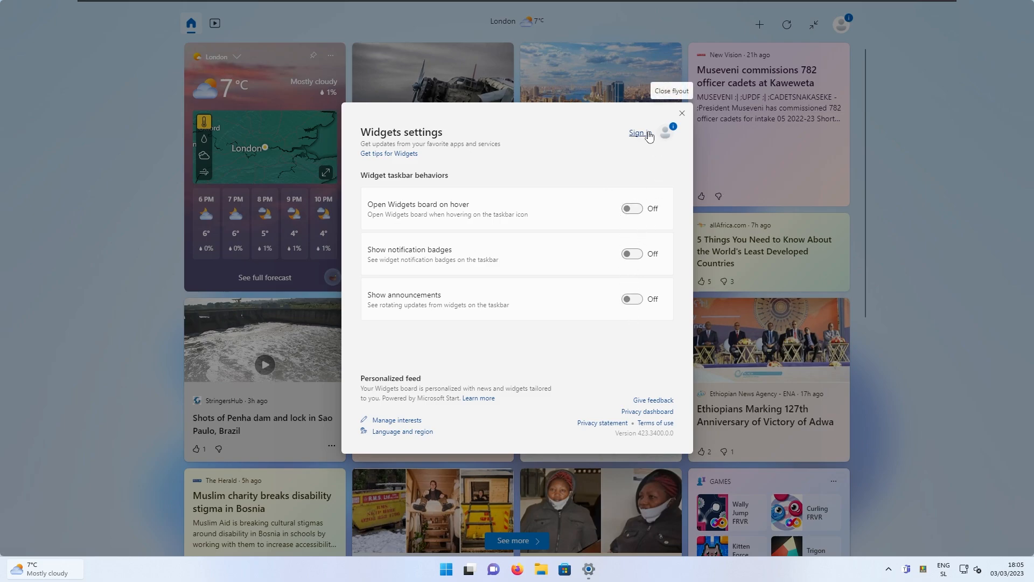
mouse_move(630, 123)
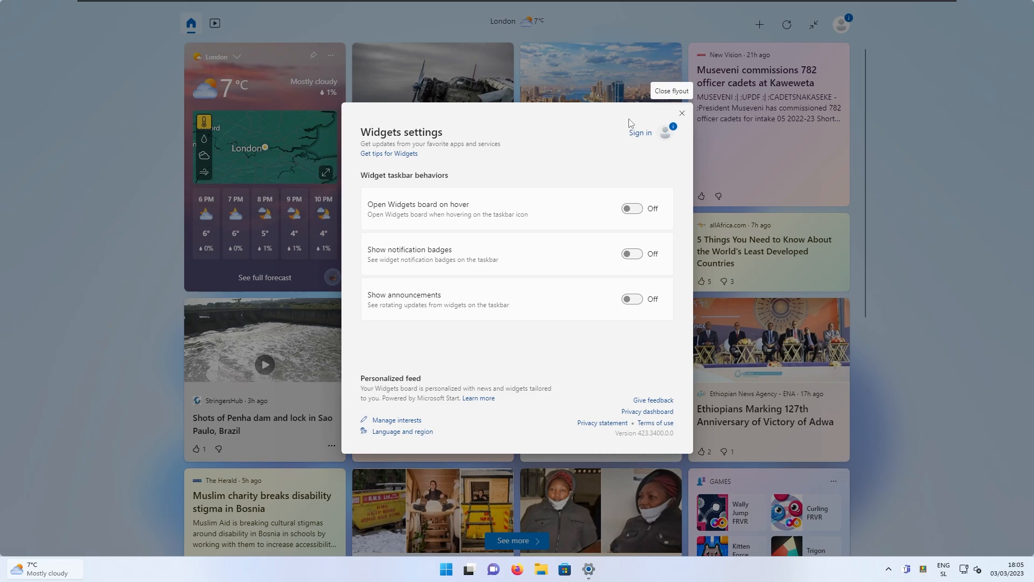
mouse_move(585, 142)
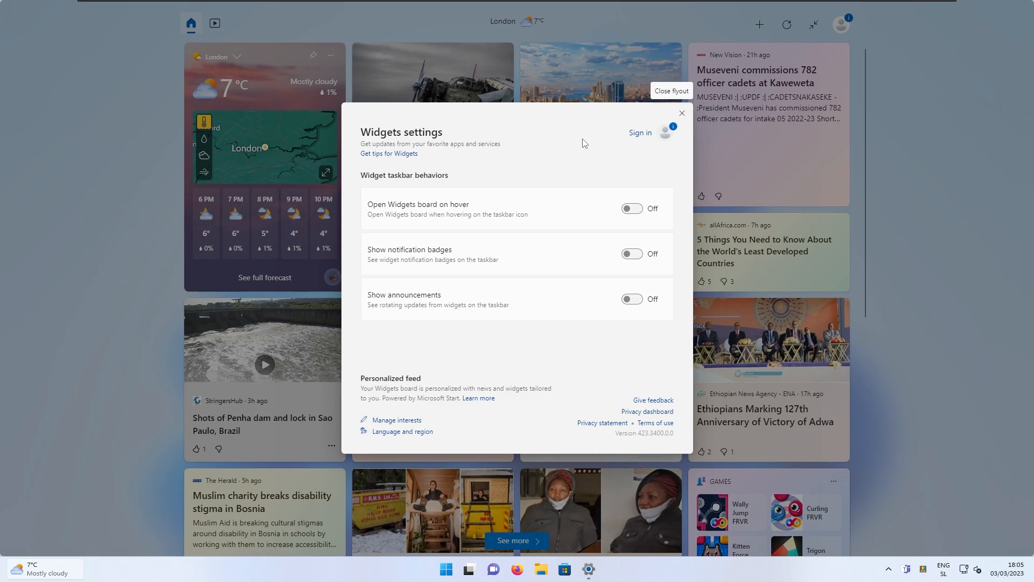
mouse_move(636, 138)
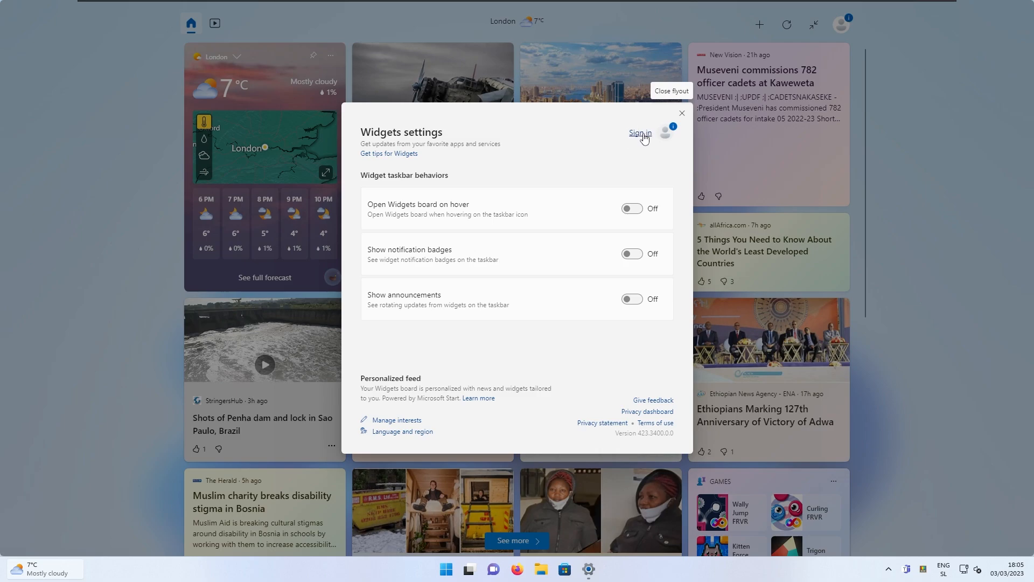
mouse_move(544, 204)
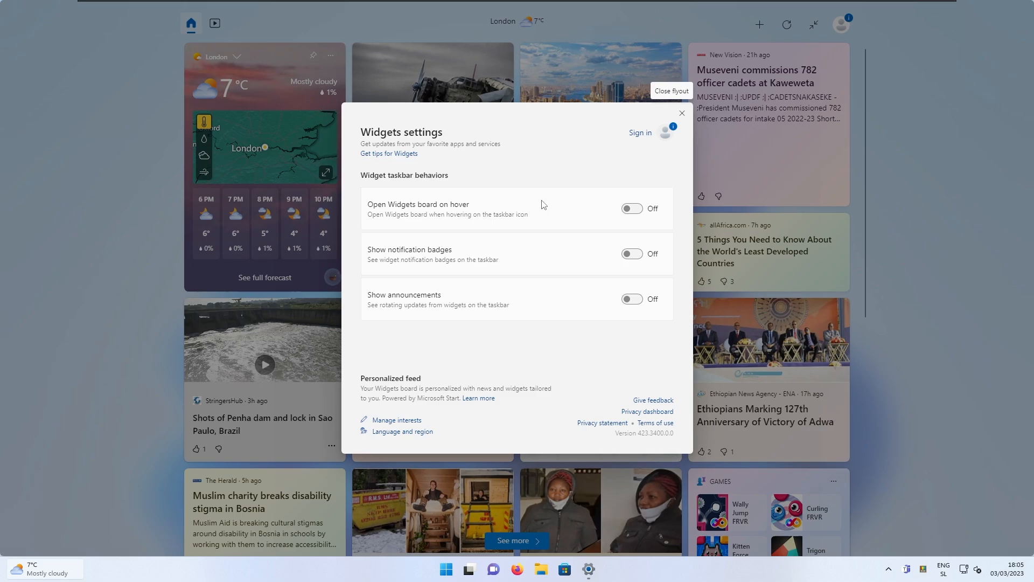
mouse_move(448, 216)
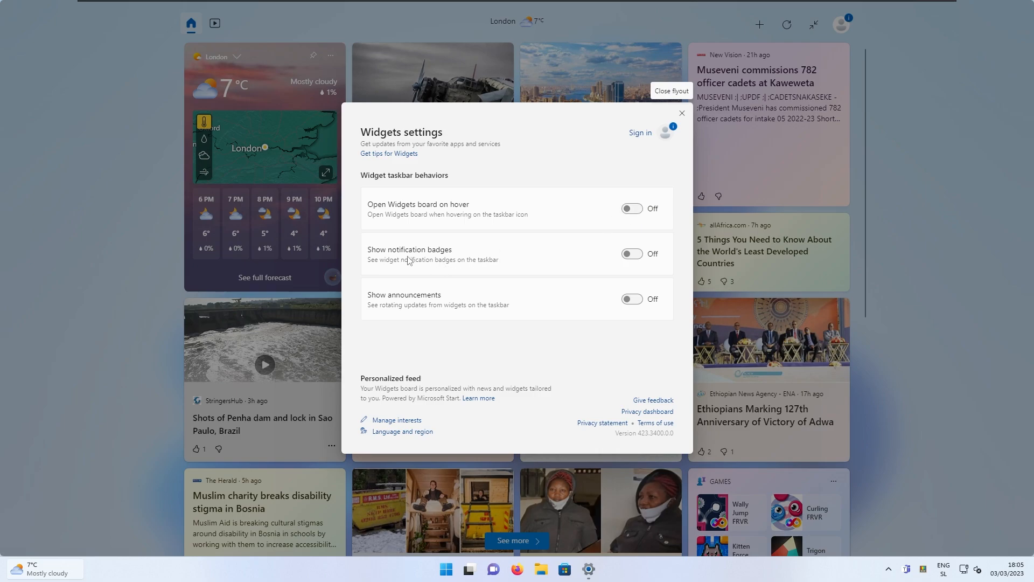
mouse_move(428, 252)
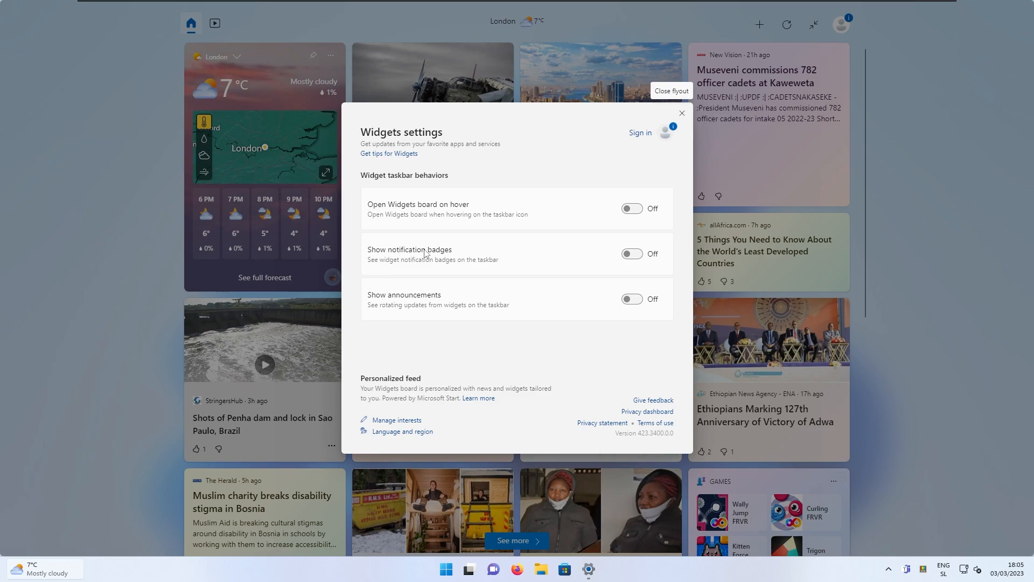
mouse_move(636, 241)
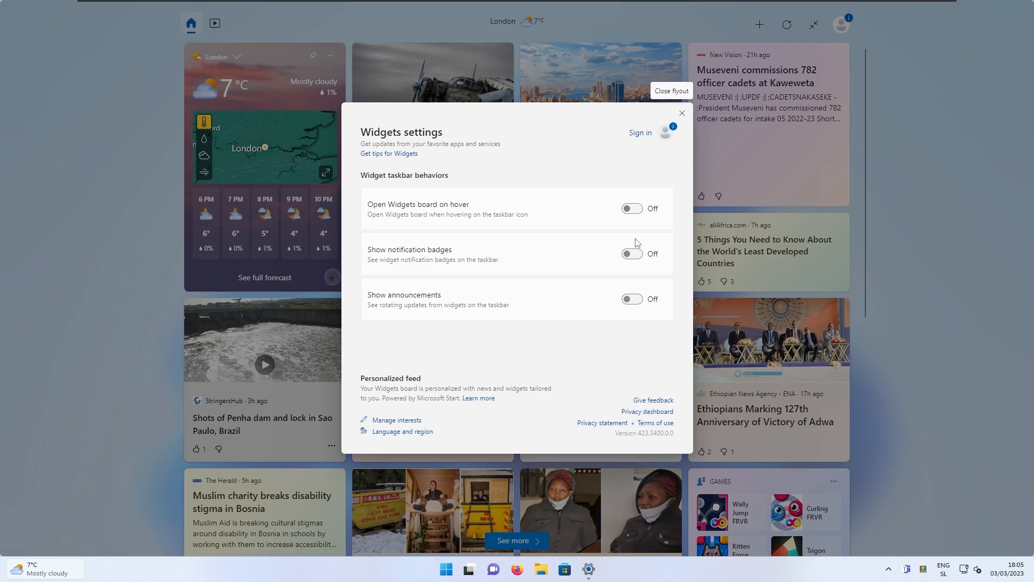
Close the Widgets settings flyout and the board with its X button
left_click(682, 113)
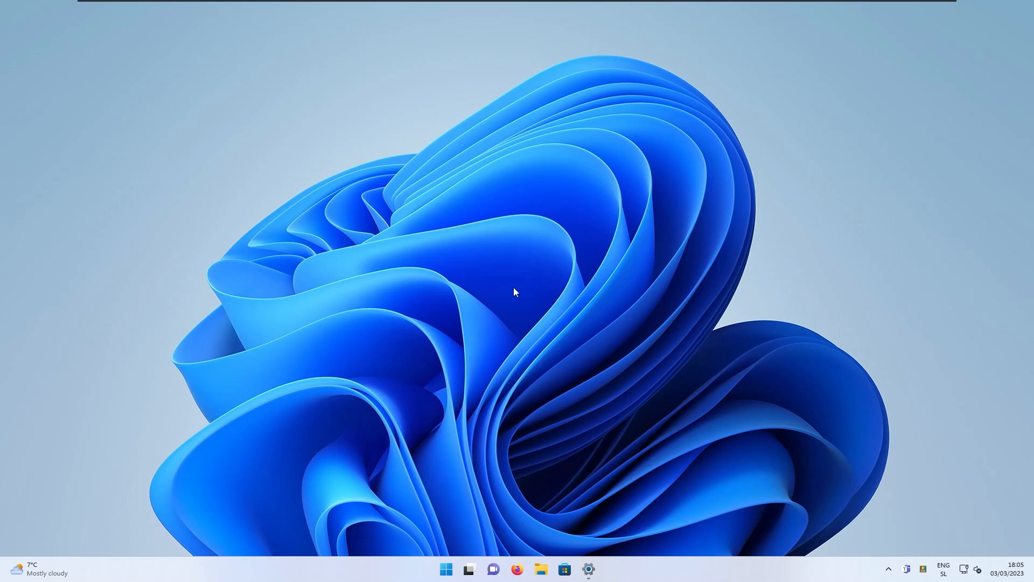
mouse_move(642, 304)
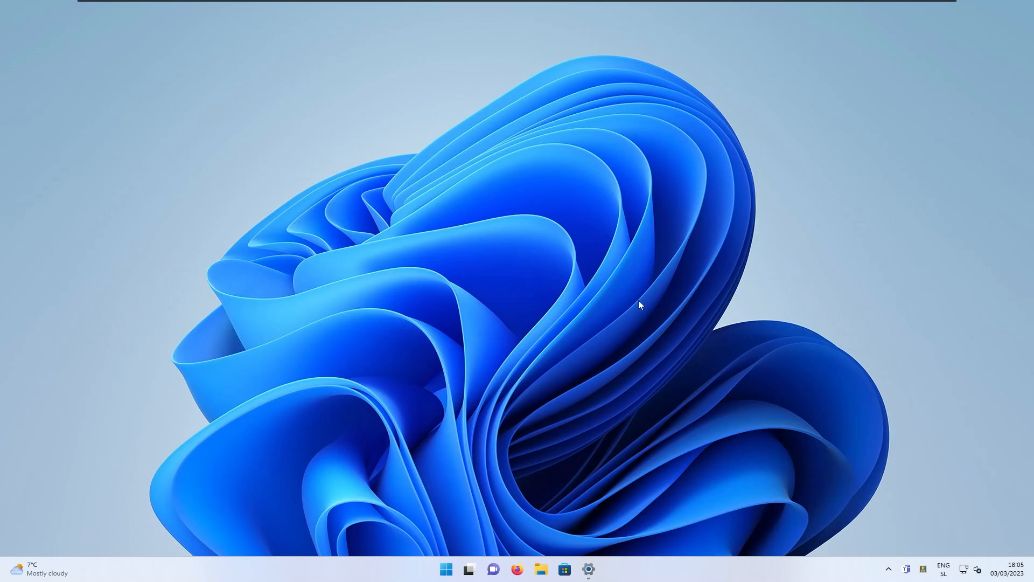
mouse_move(680, 344)
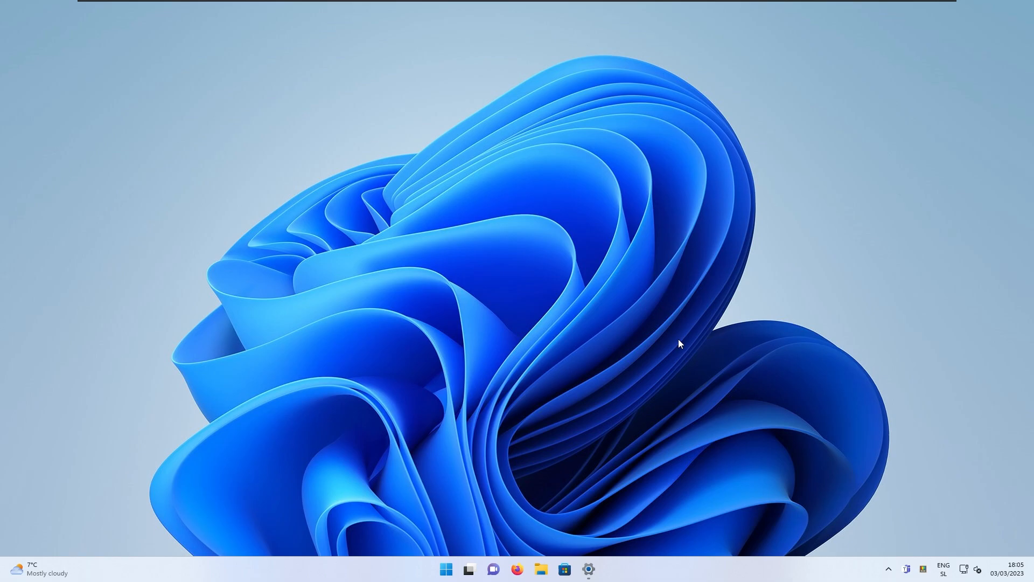
mouse_move(756, 410)
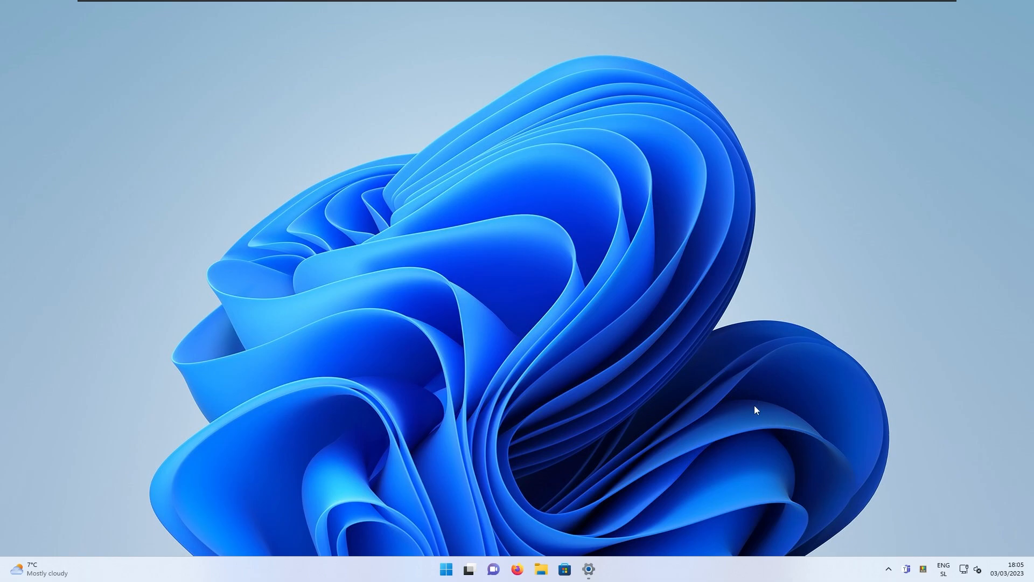
mouse_move(752, 410)
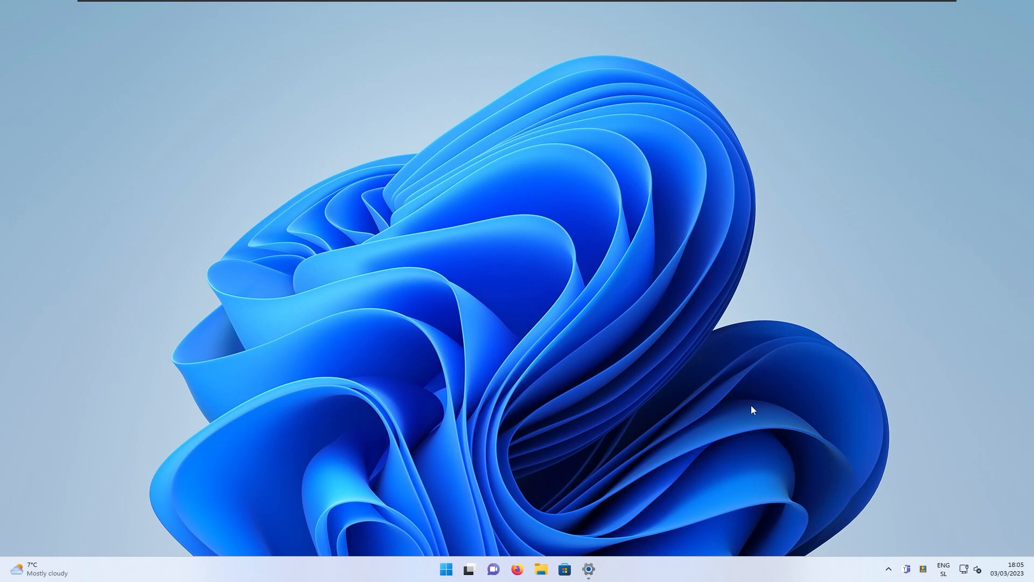
mouse_move(776, 419)
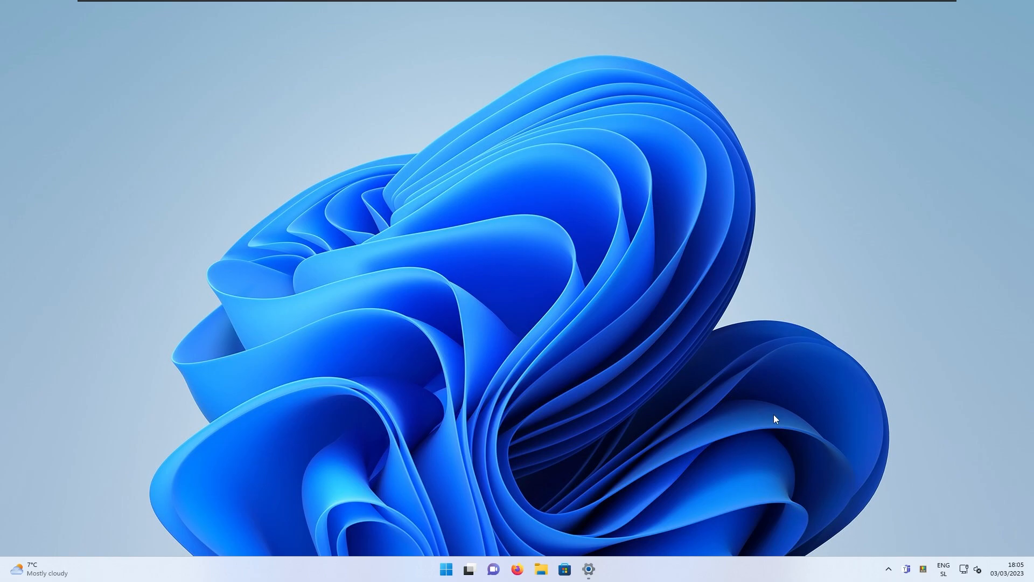
mouse_move(855, 517)
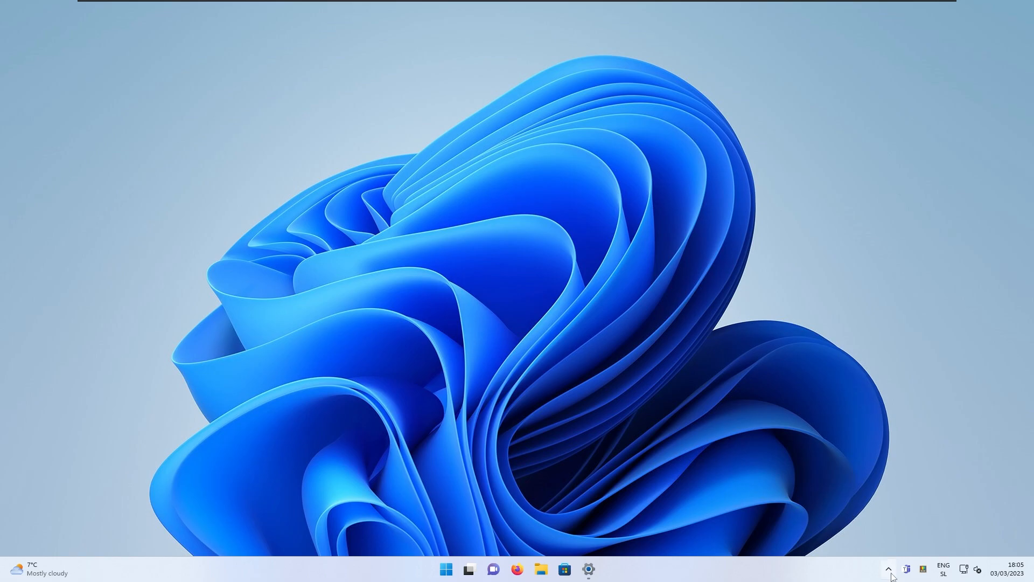
Expand the tray overflow and move an app icon into the hidden icons group
left_click(891, 568)
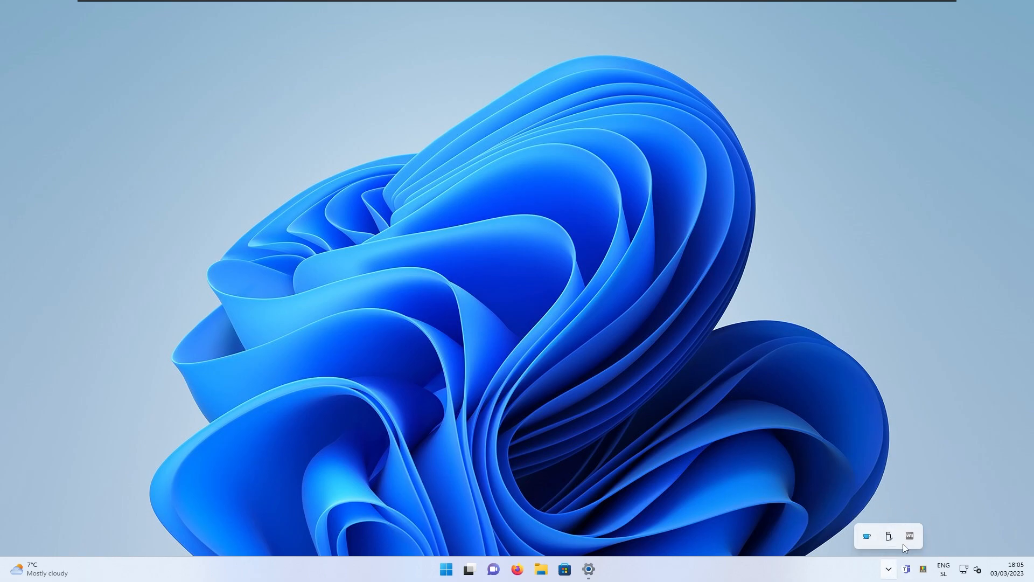
left_click(892, 568)
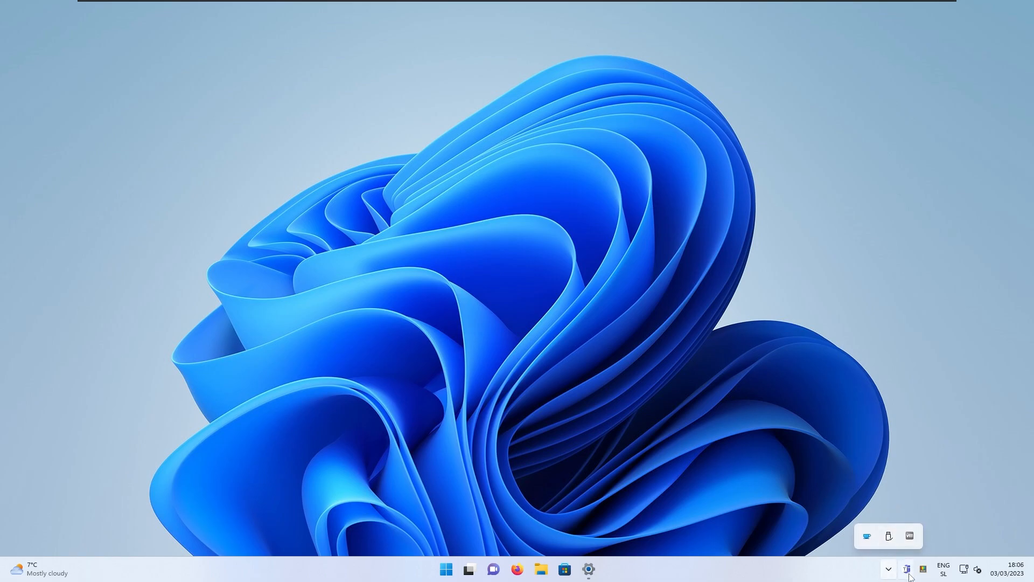
left_click(892, 568)
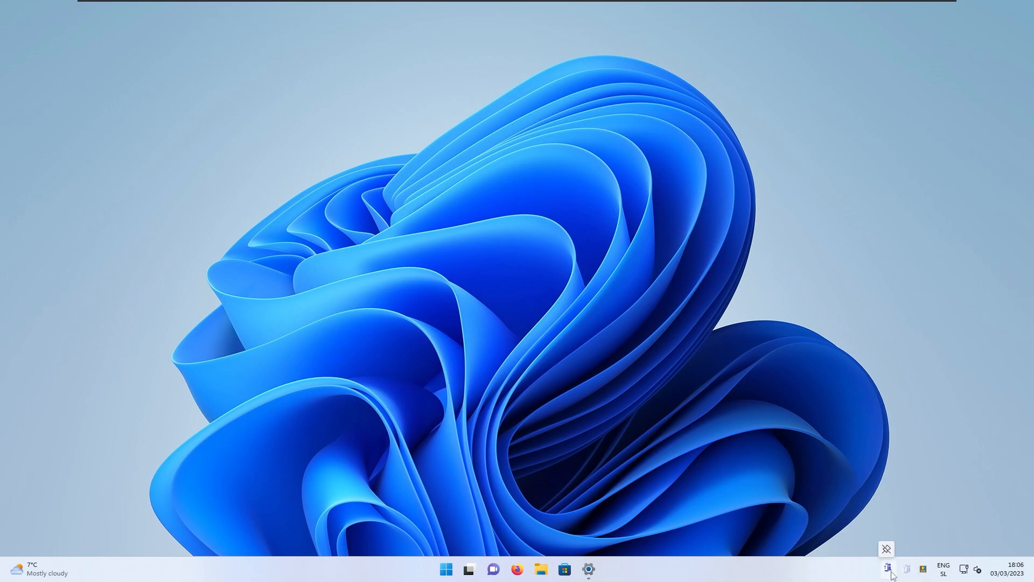
left_click(887, 569)
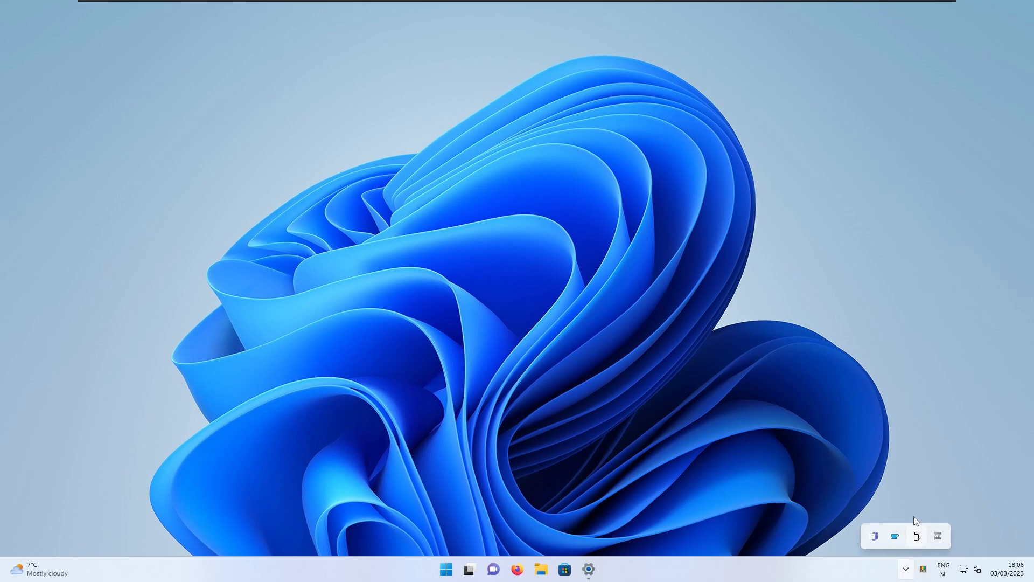
mouse_move(902, 527)
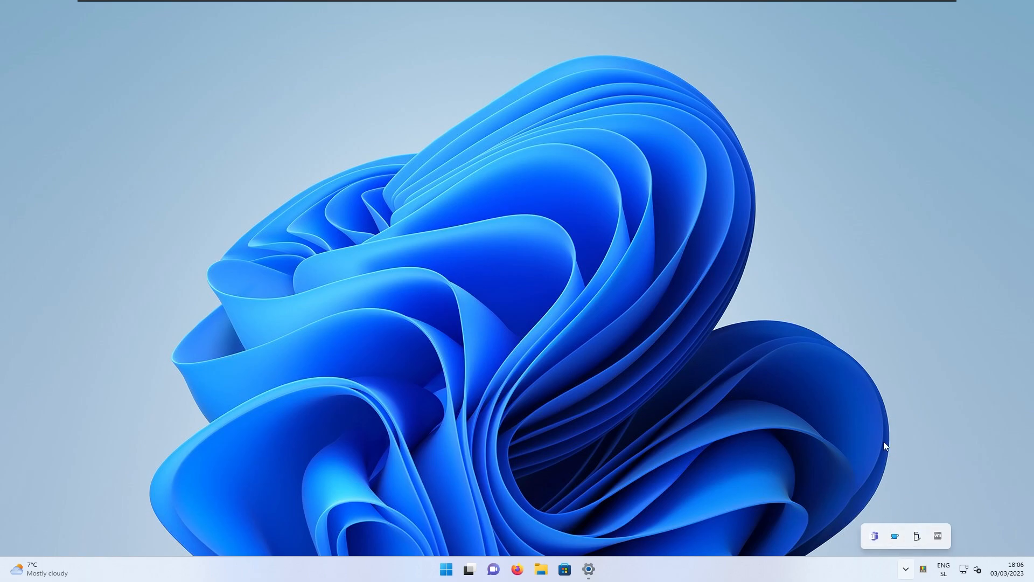
mouse_move(799, 387)
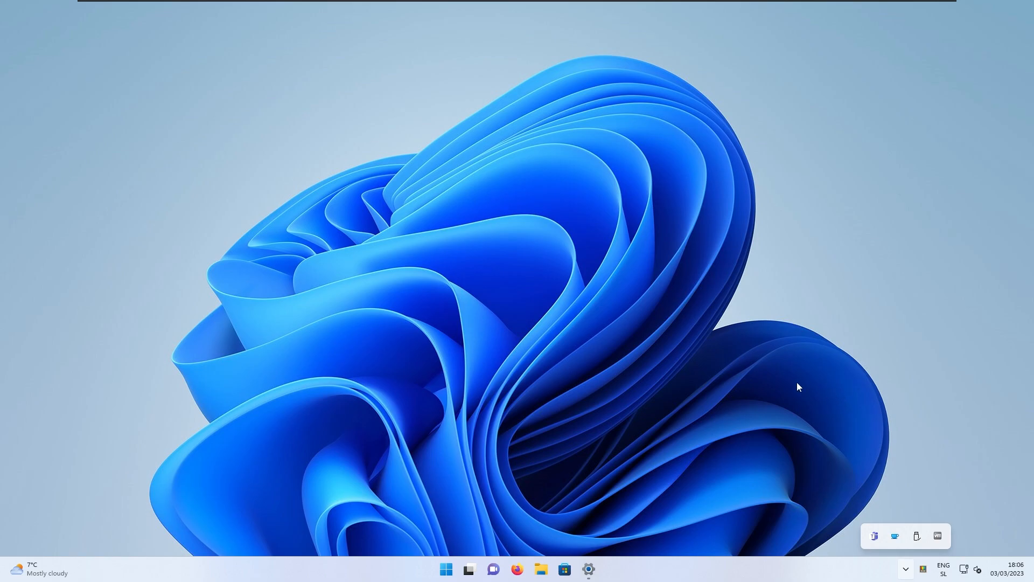
mouse_move(810, 405)
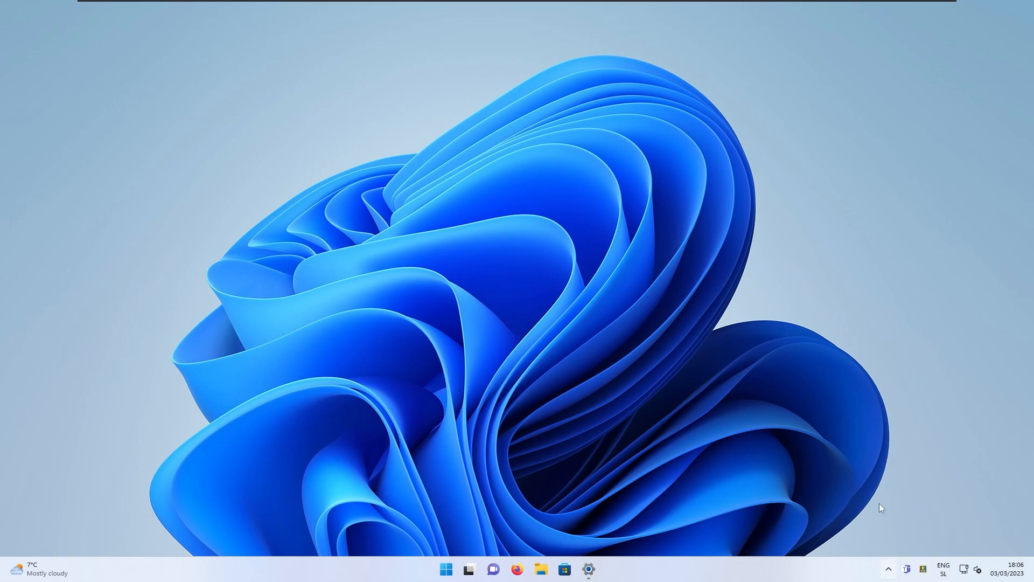
mouse_move(922, 576)
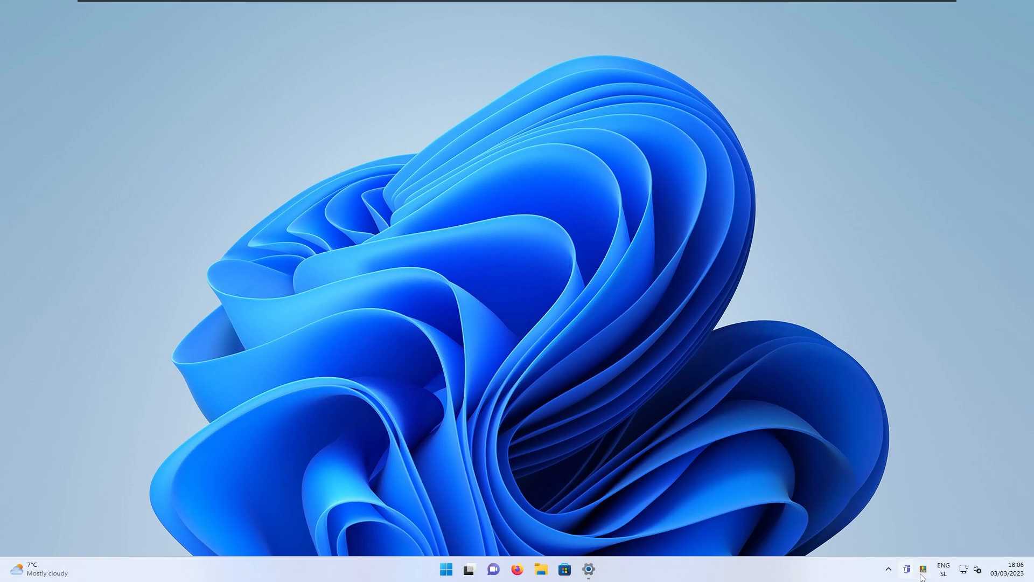
mouse_move(893, 509)
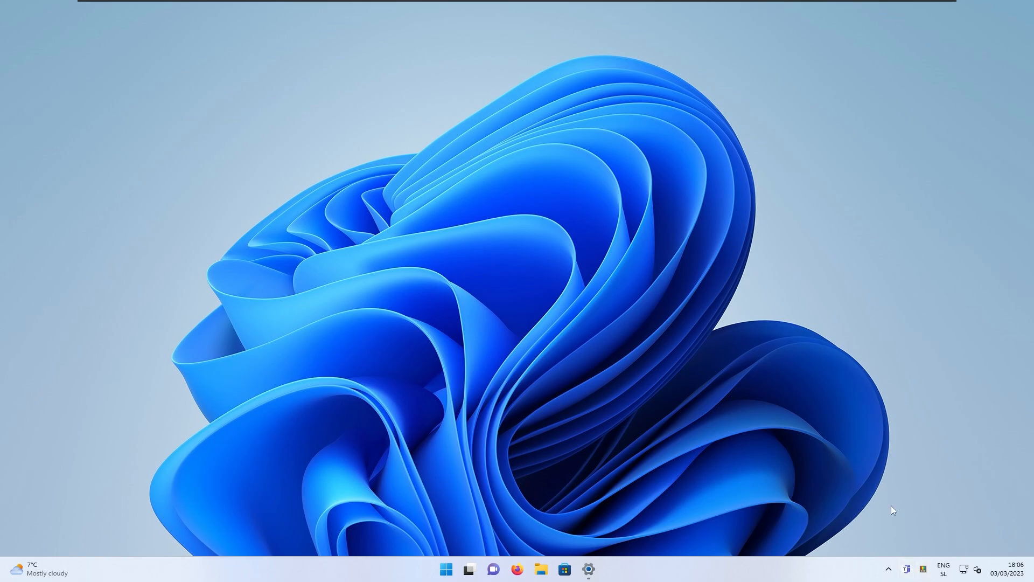
mouse_move(908, 538)
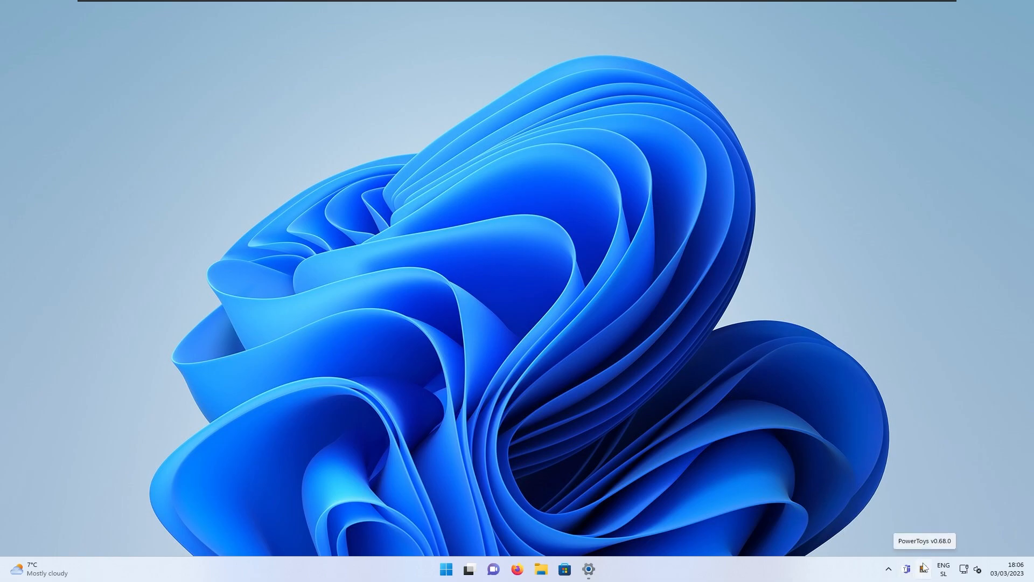
mouse_move(913, 559)
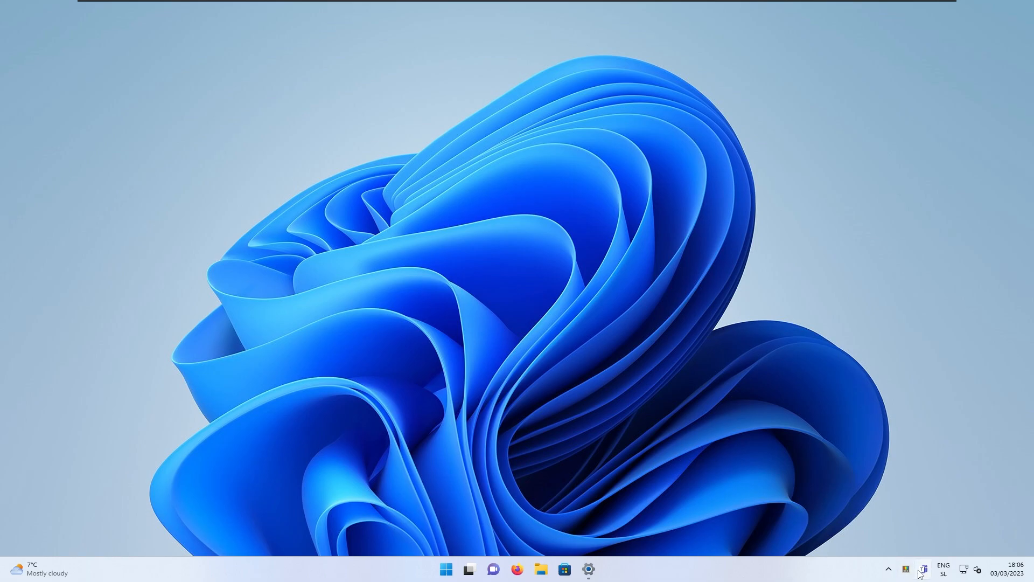
mouse_move(757, 418)
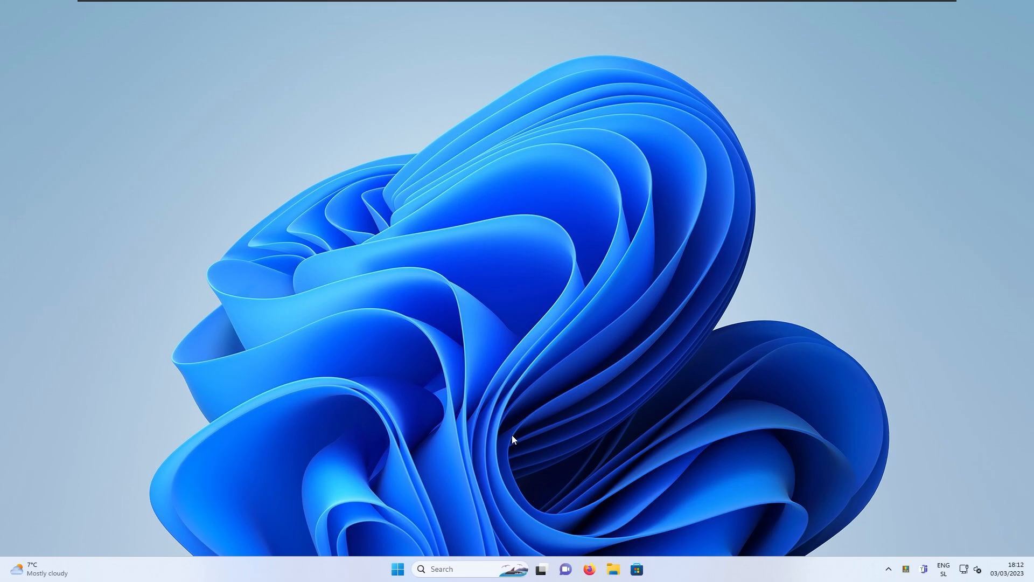
mouse_move(500, 442)
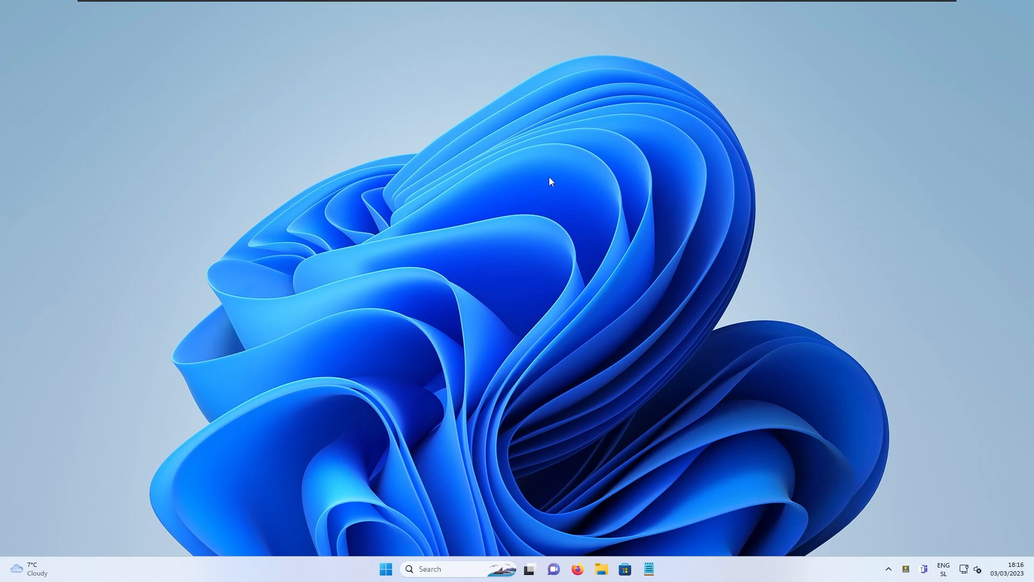
mouse_move(527, 165)
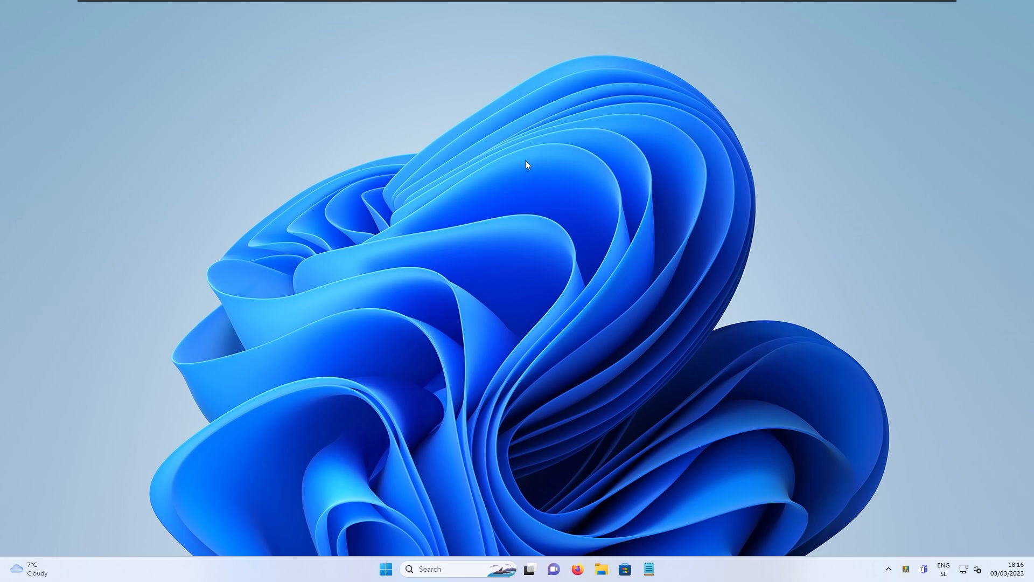
mouse_move(640, 438)
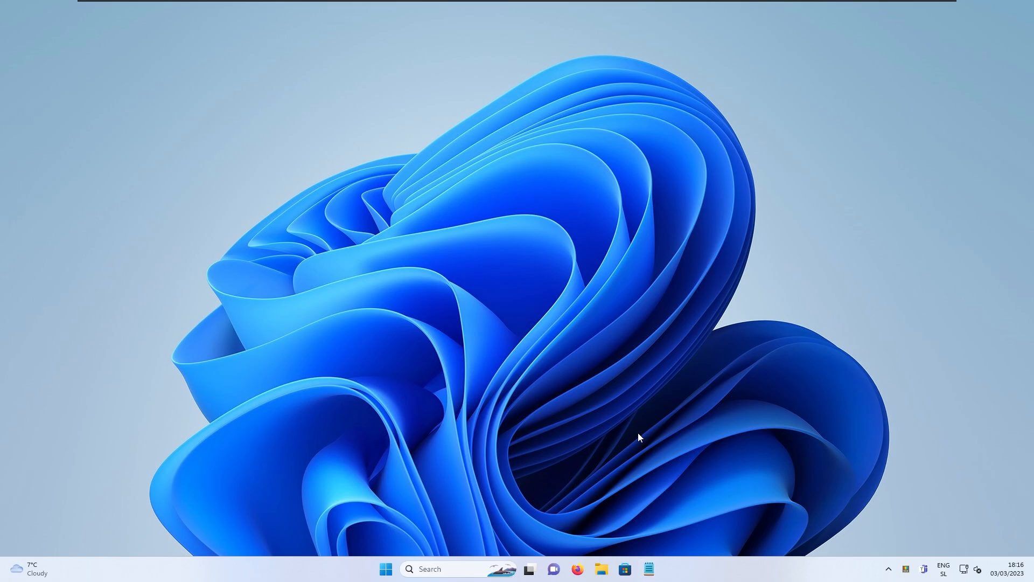
Open Notepad, add and close a tab, add another, and drag it into its own window
left_click(648, 569)
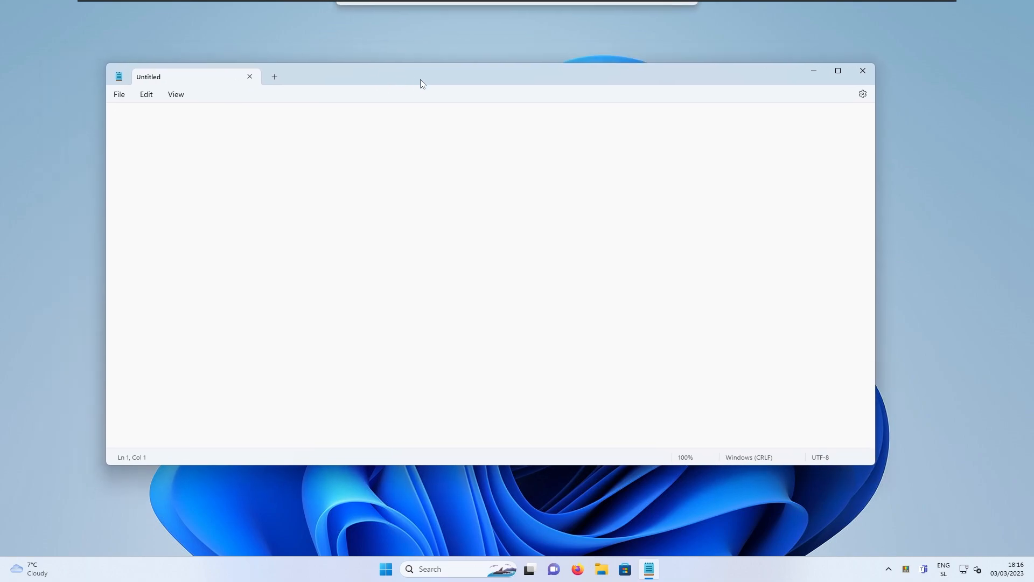
mouse_move(278, 57)
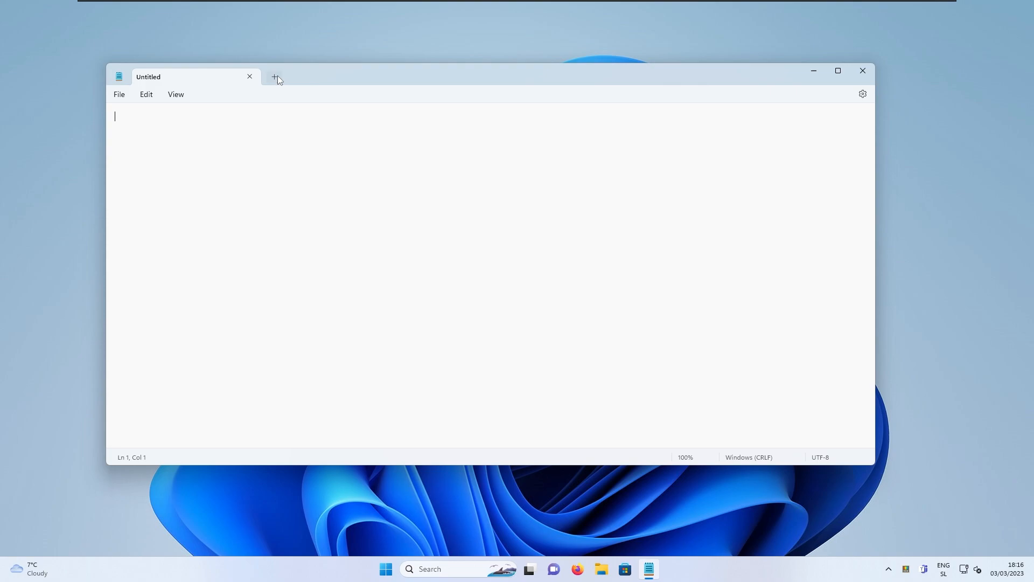
left_click(274, 76)
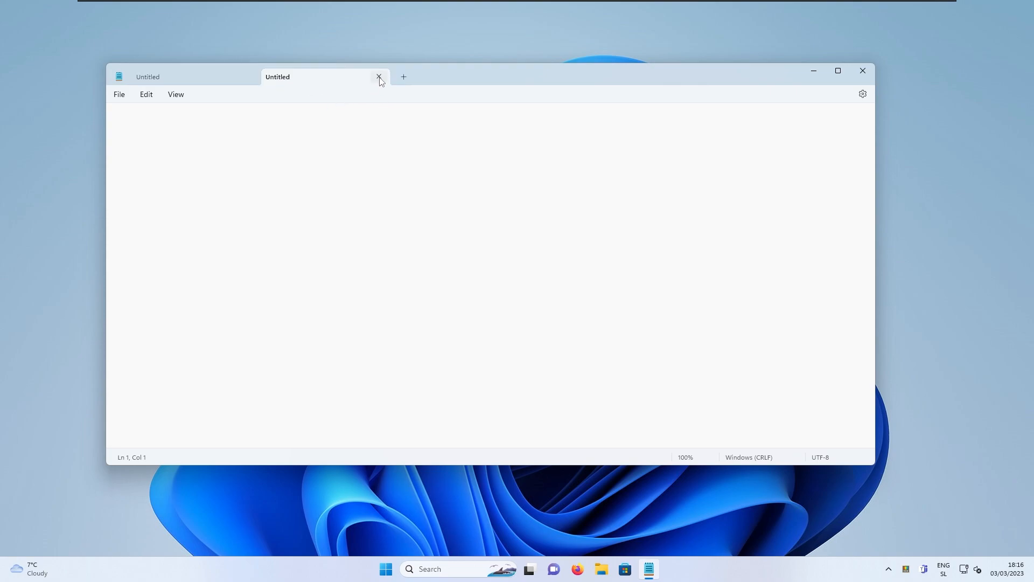
left_click(379, 77)
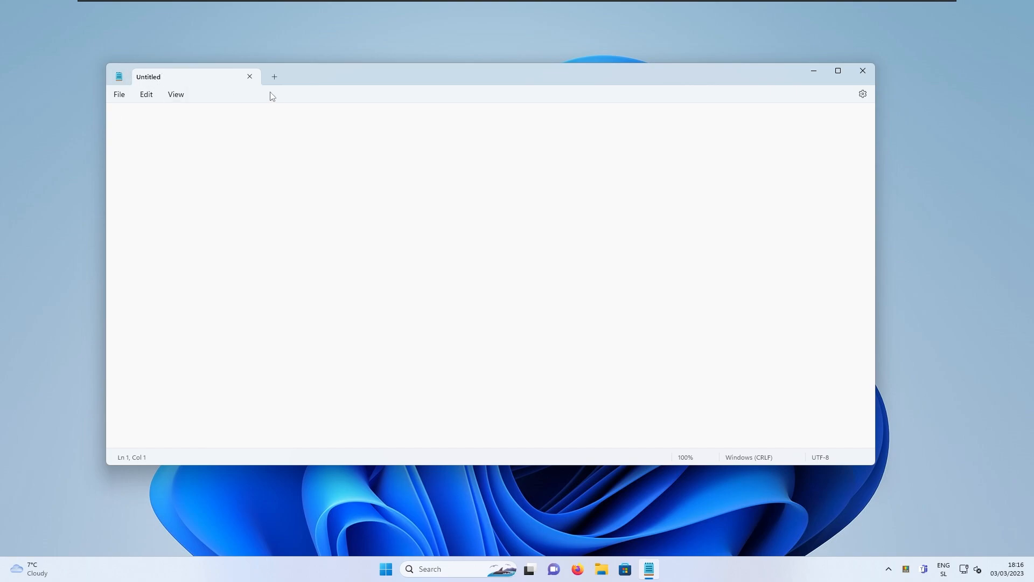
left_click(275, 76)
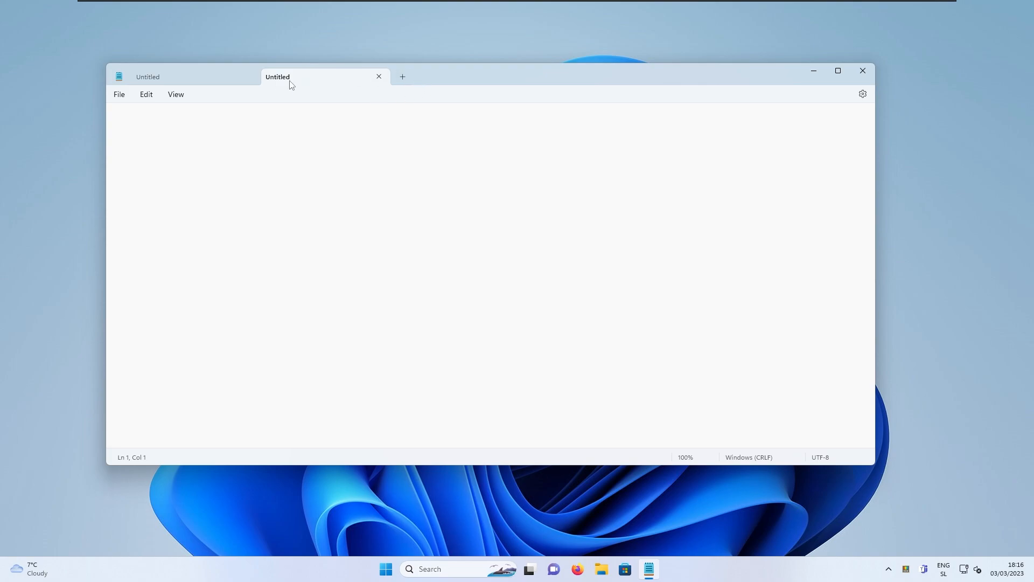
left_click_drag(277, 77, 294, 100)
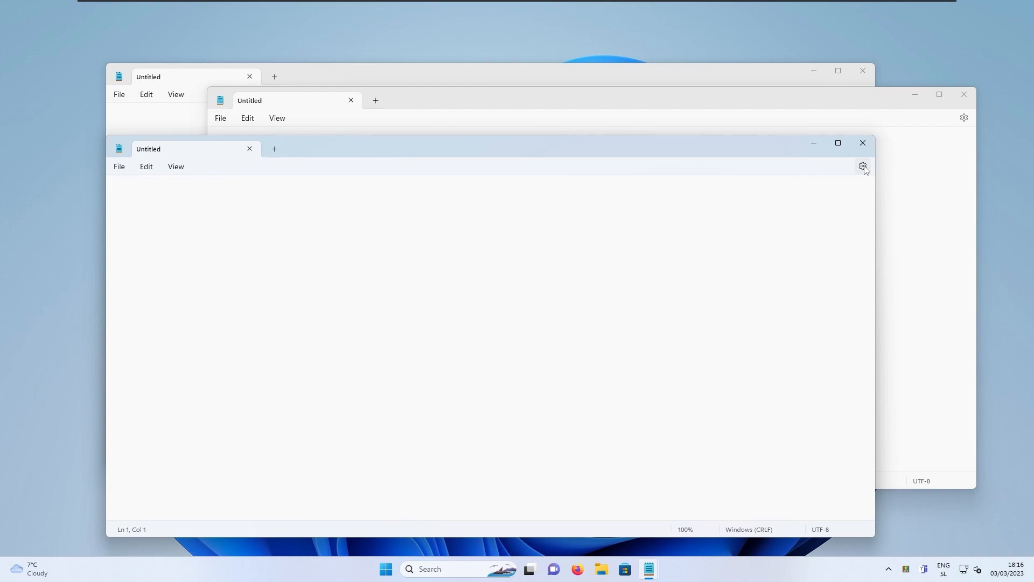
In Notepad Settings, set App theme to 'Use system setting'
left_click(864, 166)
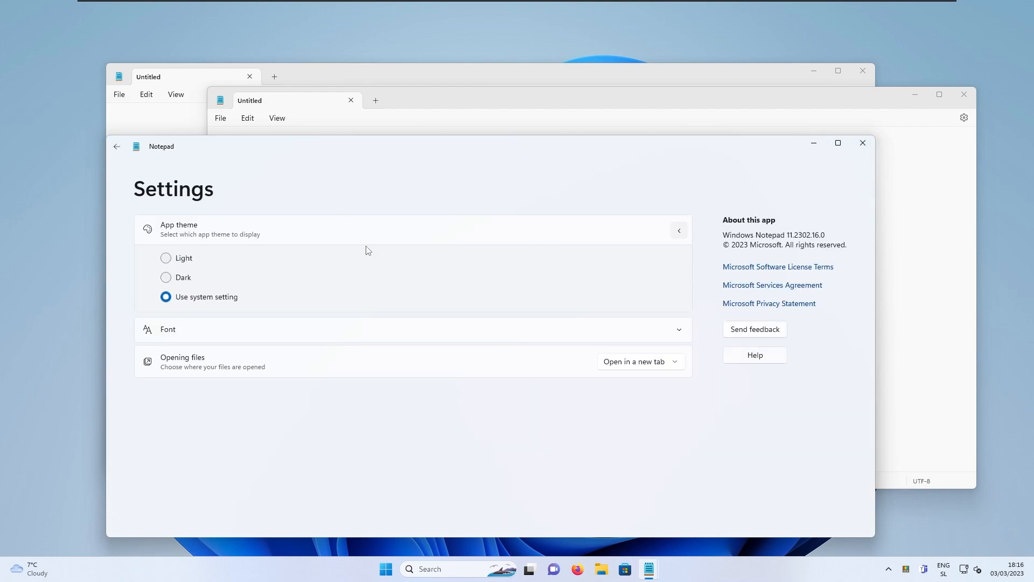
left_click(165, 259)
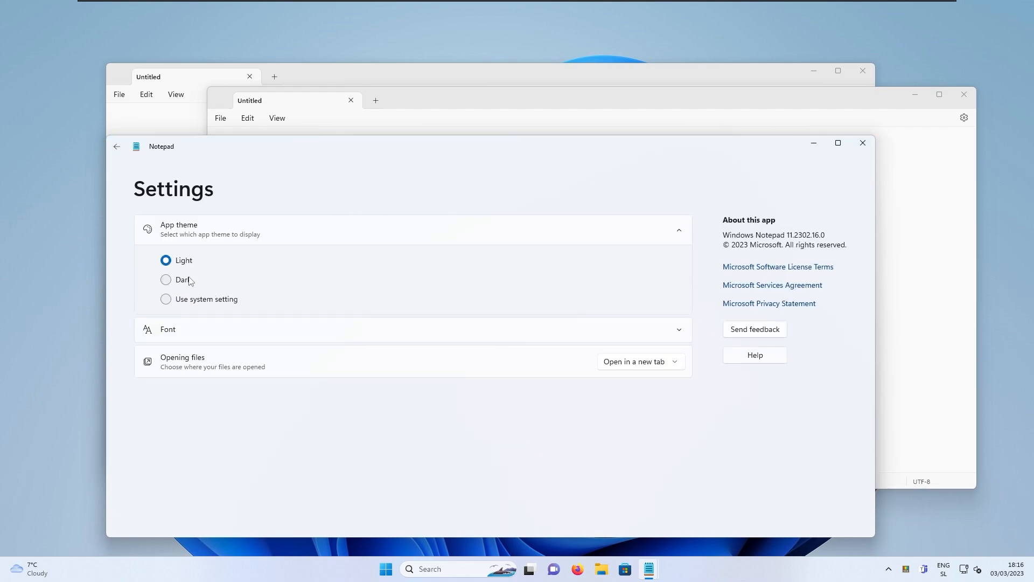
mouse_move(223, 306)
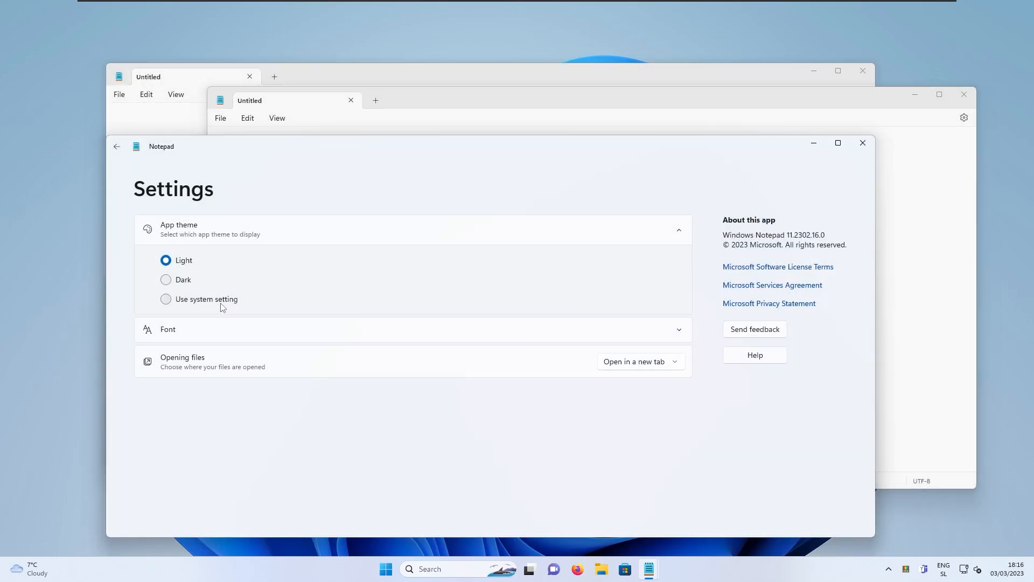
left_click(165, 299)
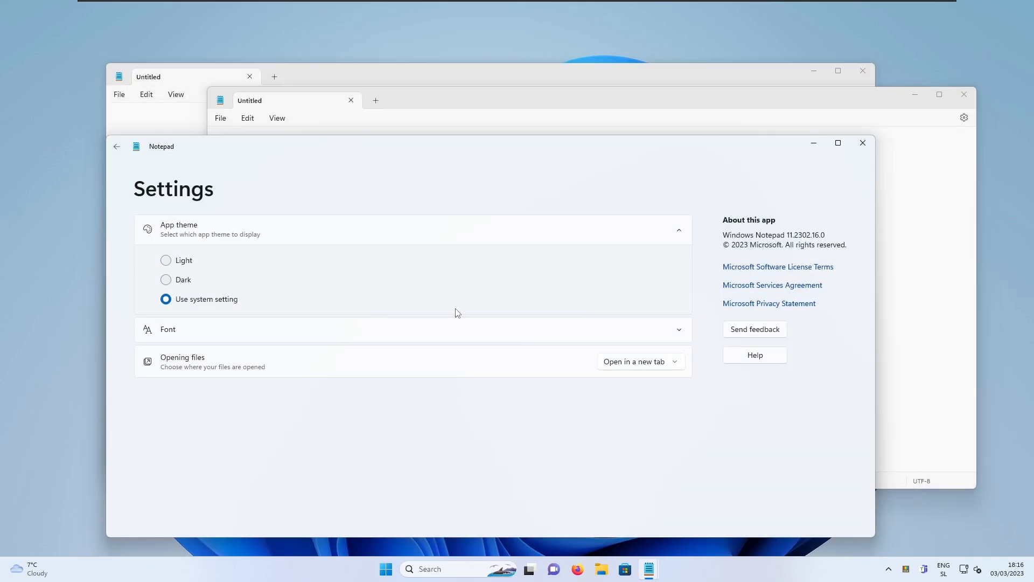
mouse_move(762, 170)
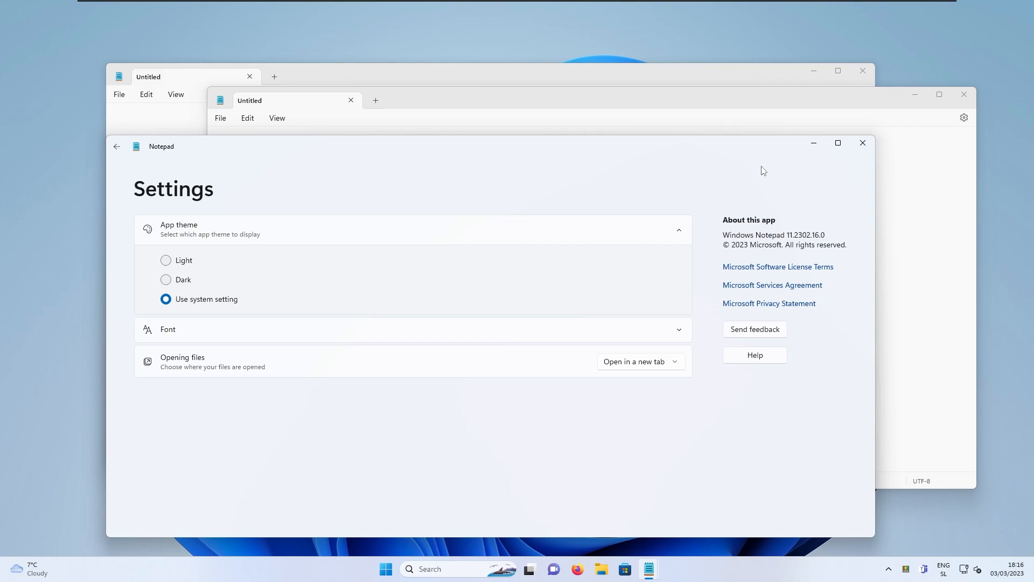
mouse_move(454, 179)
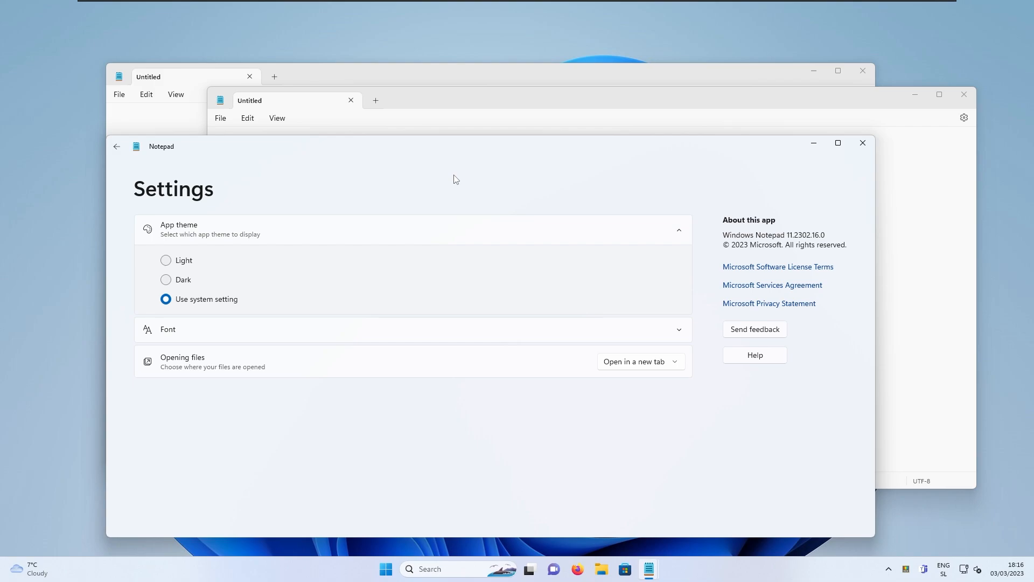
mouse_move(493, 169)
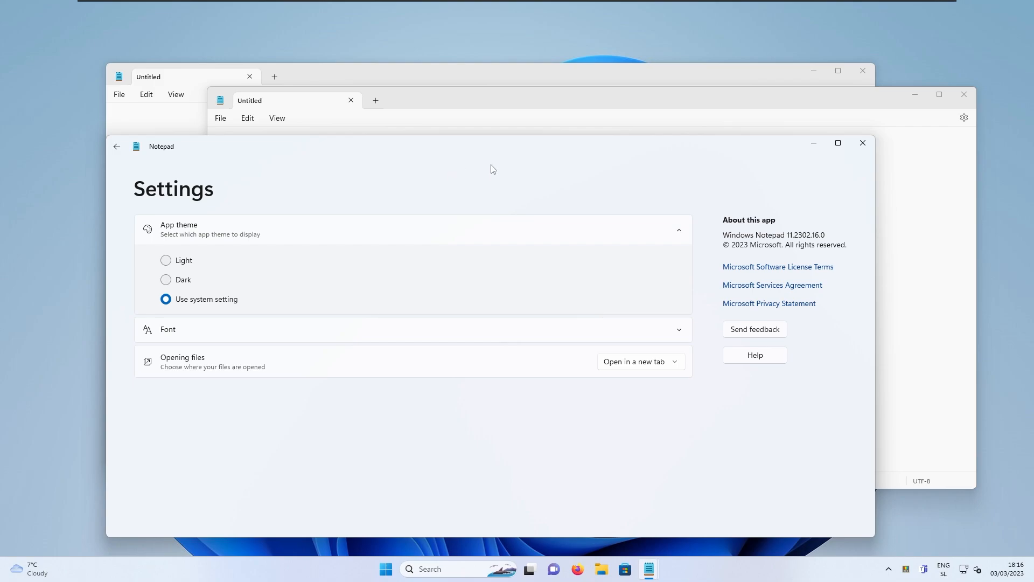
mouse_move(644, 151)
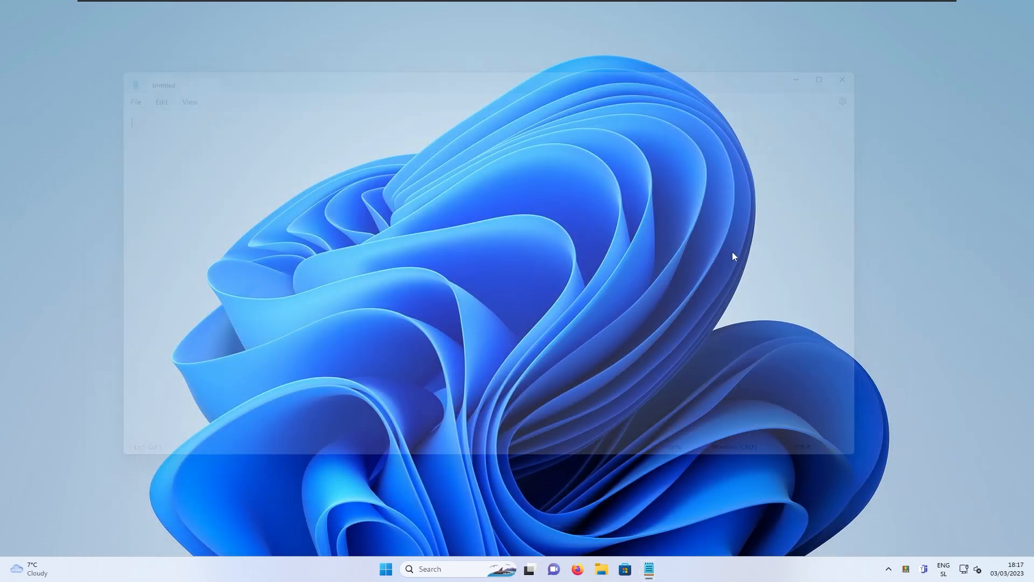
Launch Snipping Tool and open its Settings page to review the auto-copy and auto-save toggles
left_click(386, 570)
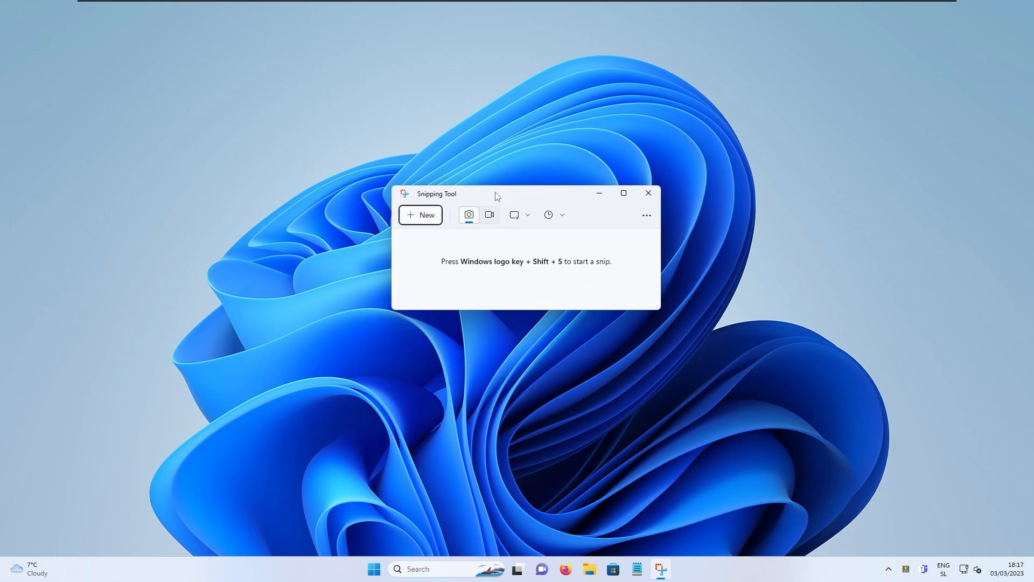
mouse_move(517, 199)
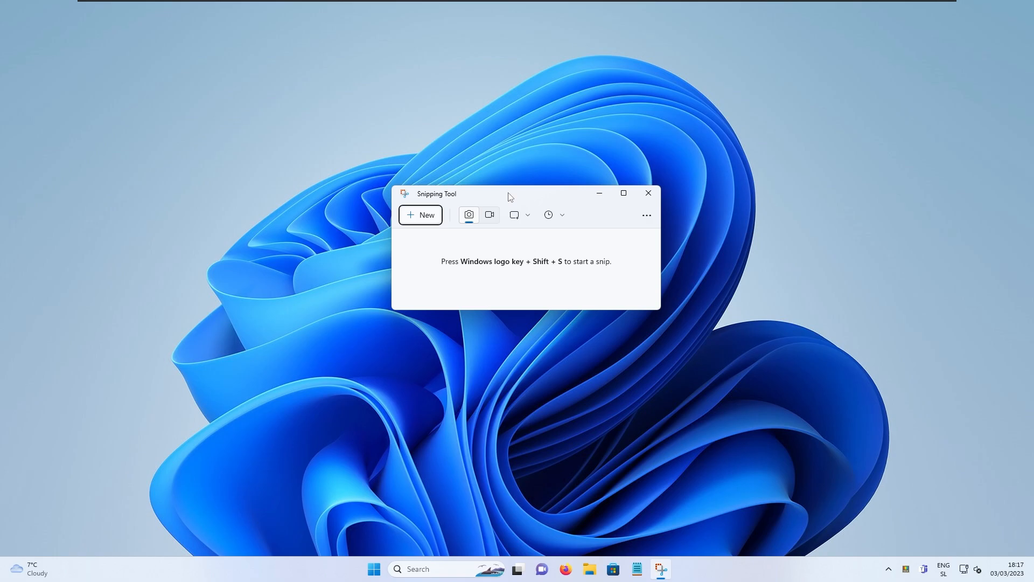
left_click(646, 215)
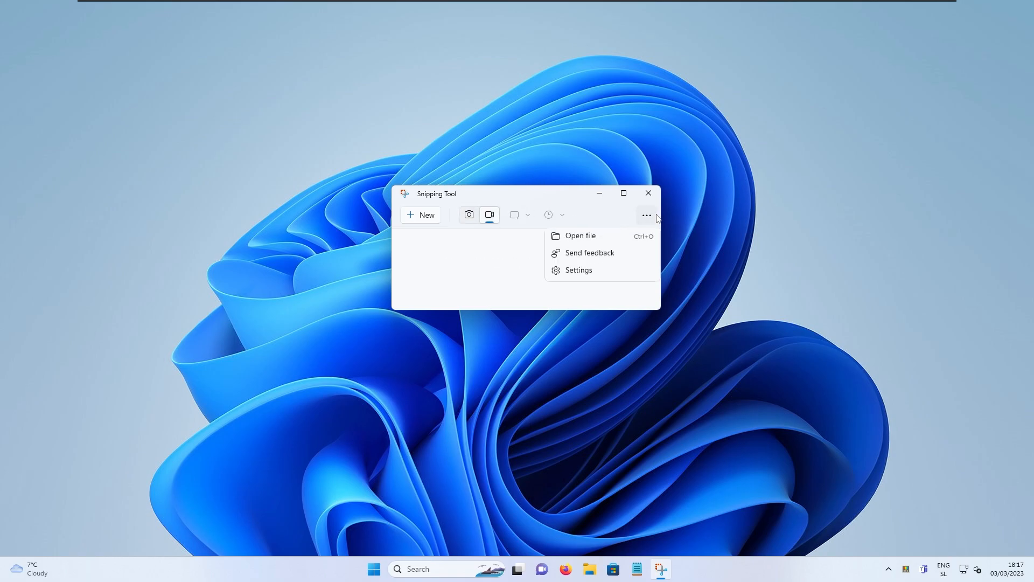
left_click(579, 270)
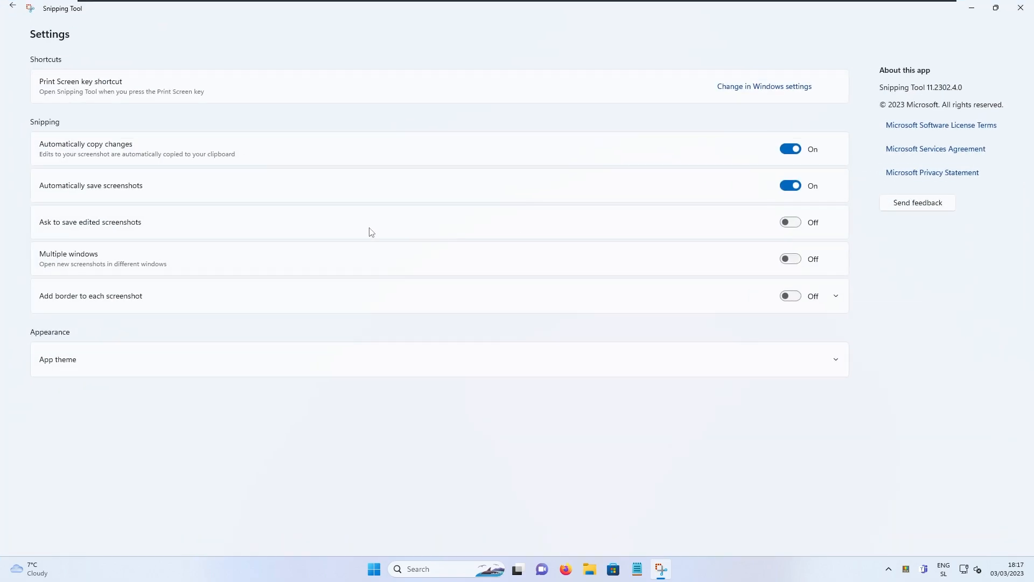
mouse_move(933, 107)
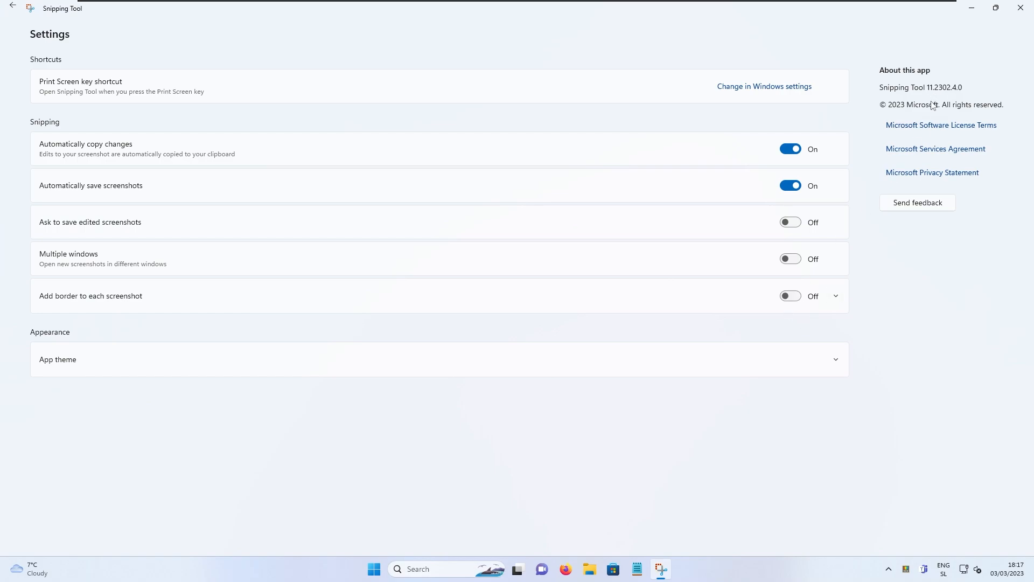
mouse_move(944, 96)
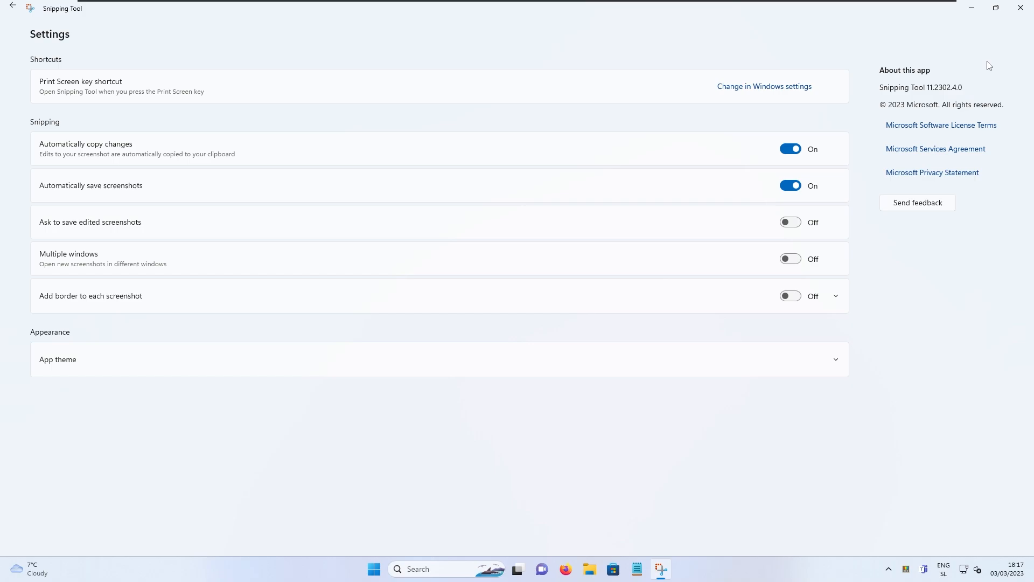
mouse_move(84, 38)
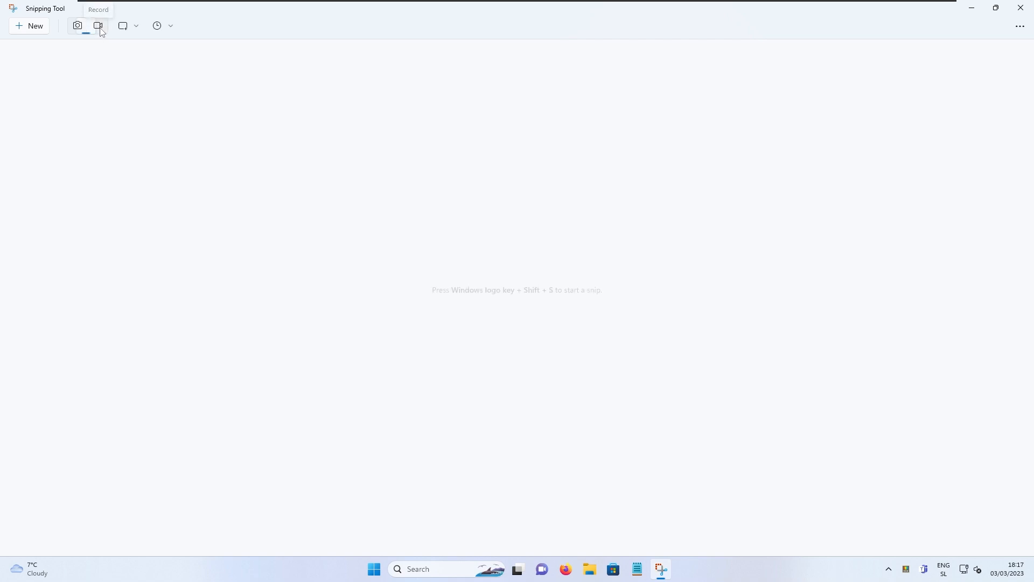
Record a rectangular area spanning the middle of the desktop using Snipping Tool's video mode
left_click(98, 26)
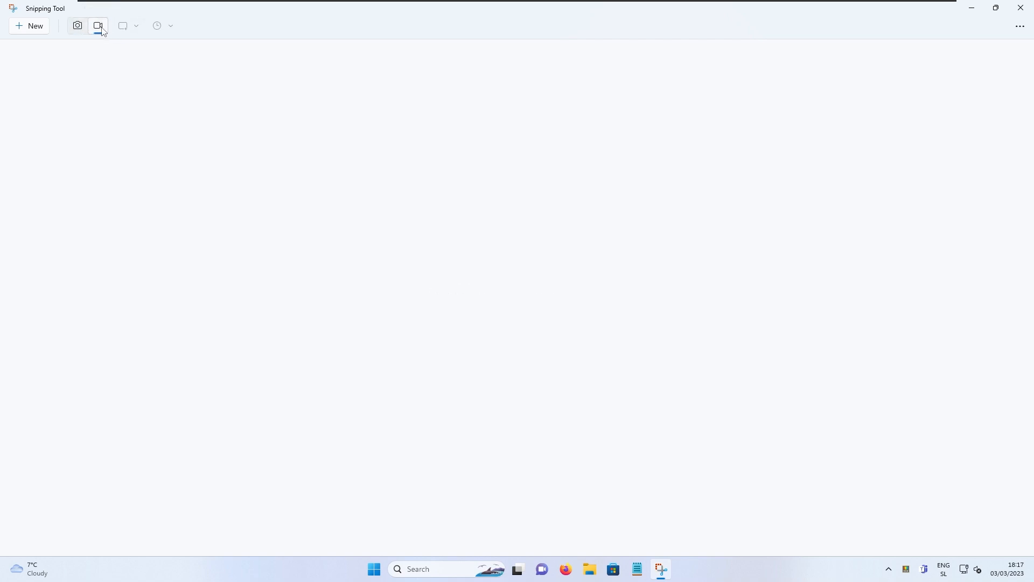
left_click(98, 25)
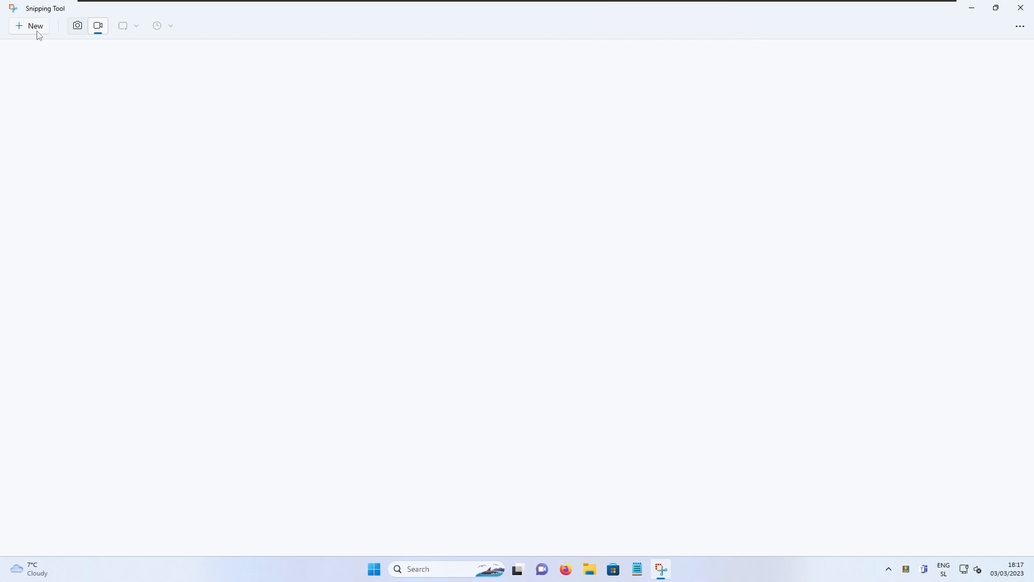
left_click(29, 26)
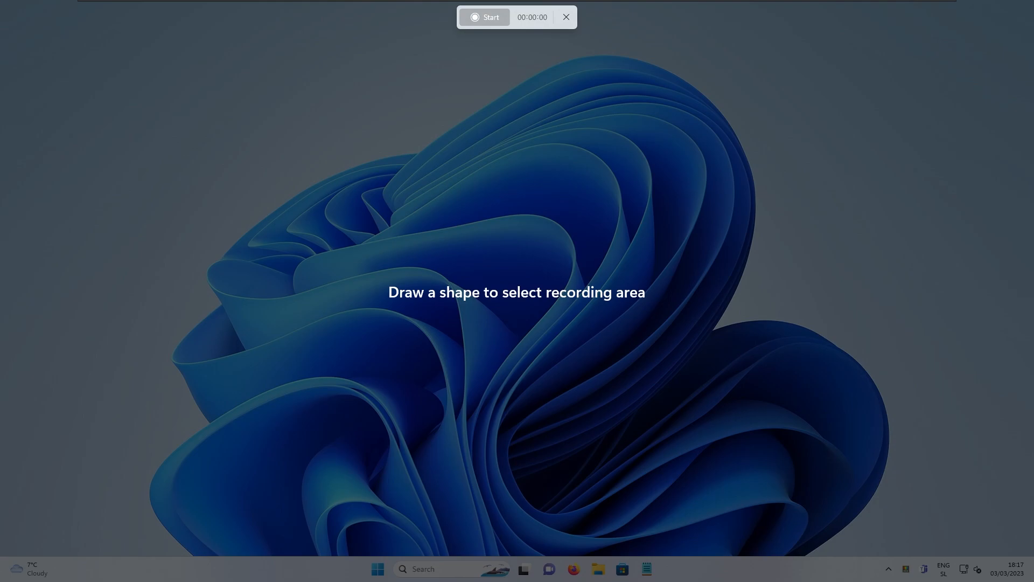
left_click_drag(205, 41, 841, 444)
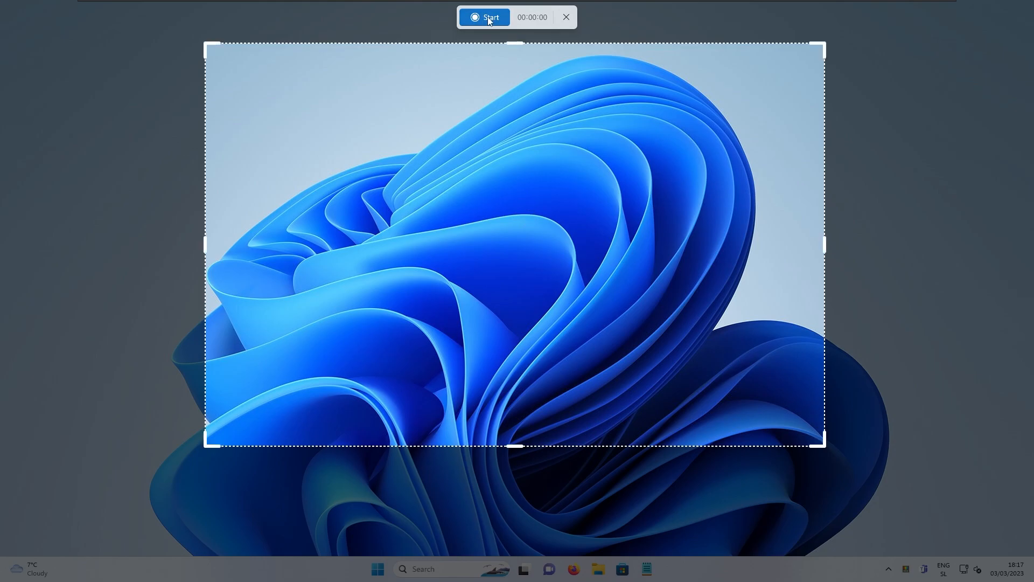
left_click(487, 16)
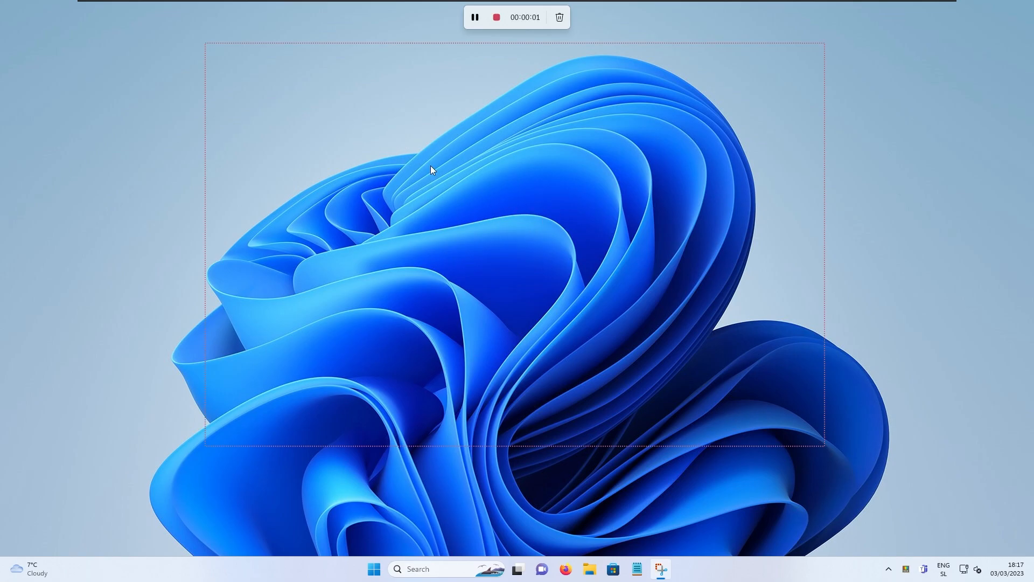
mouse_move(735, 432)
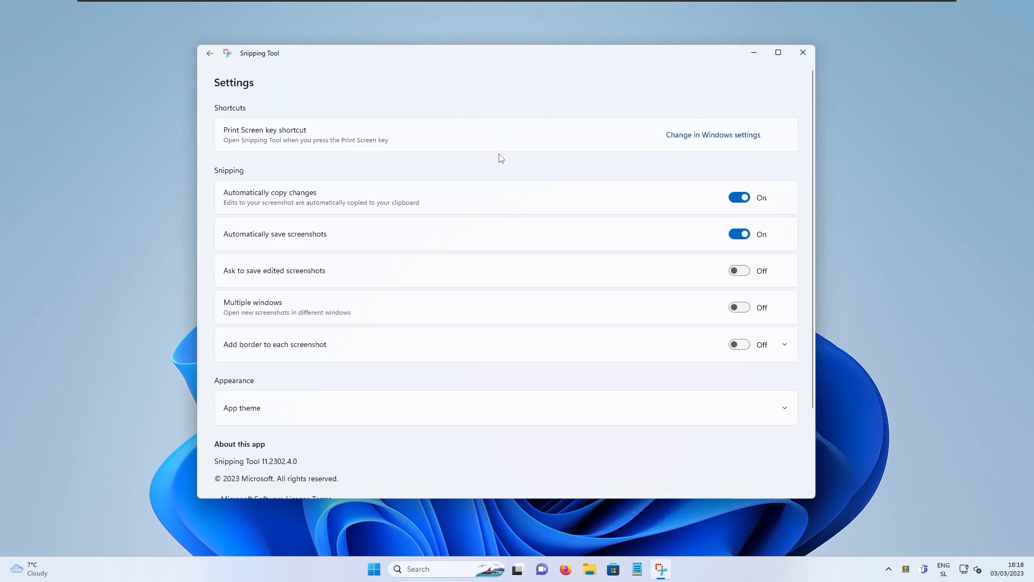
mouse_move(772, 99)
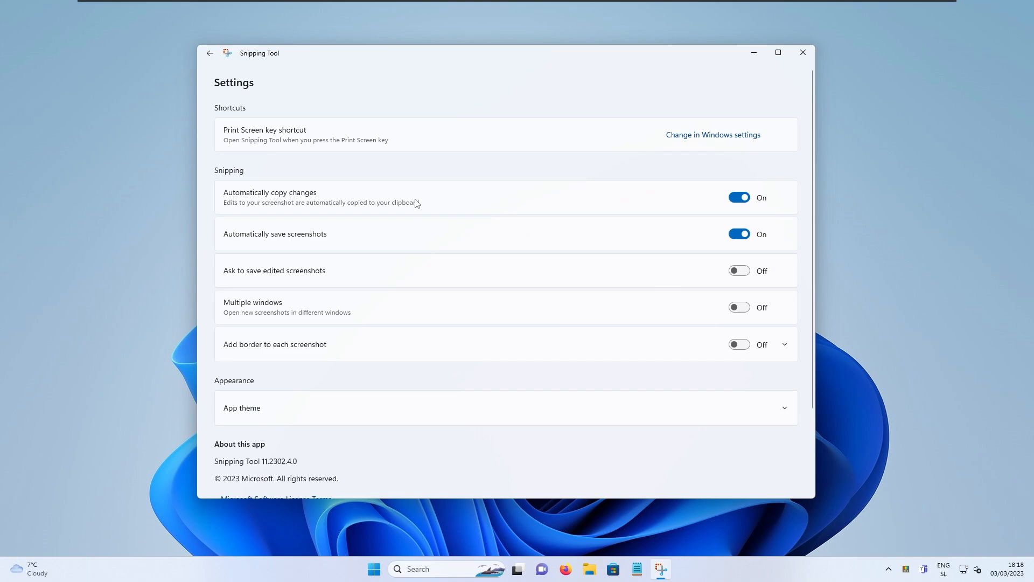
mouse_move(309, 61)
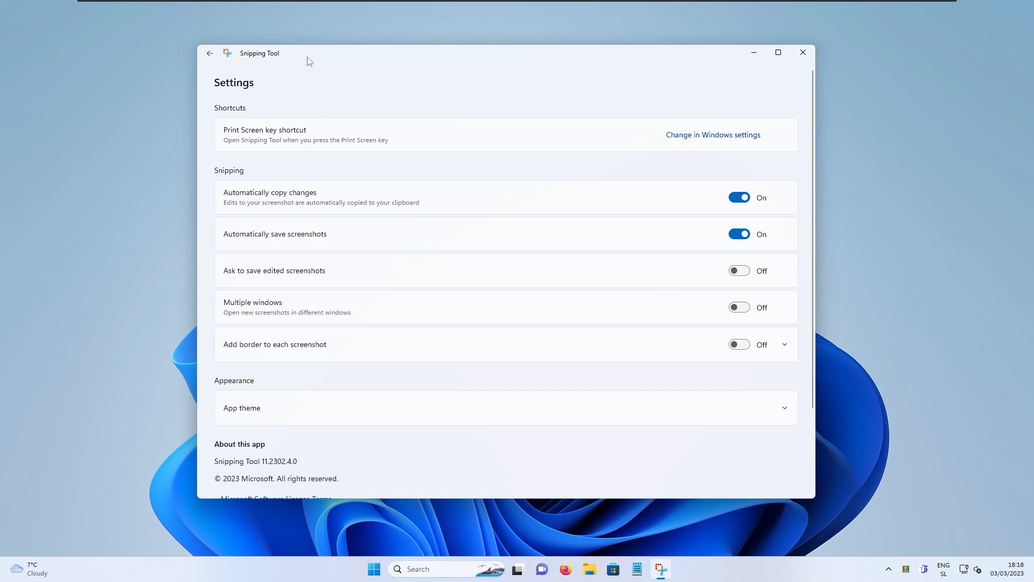
mouse_move(413, 69)
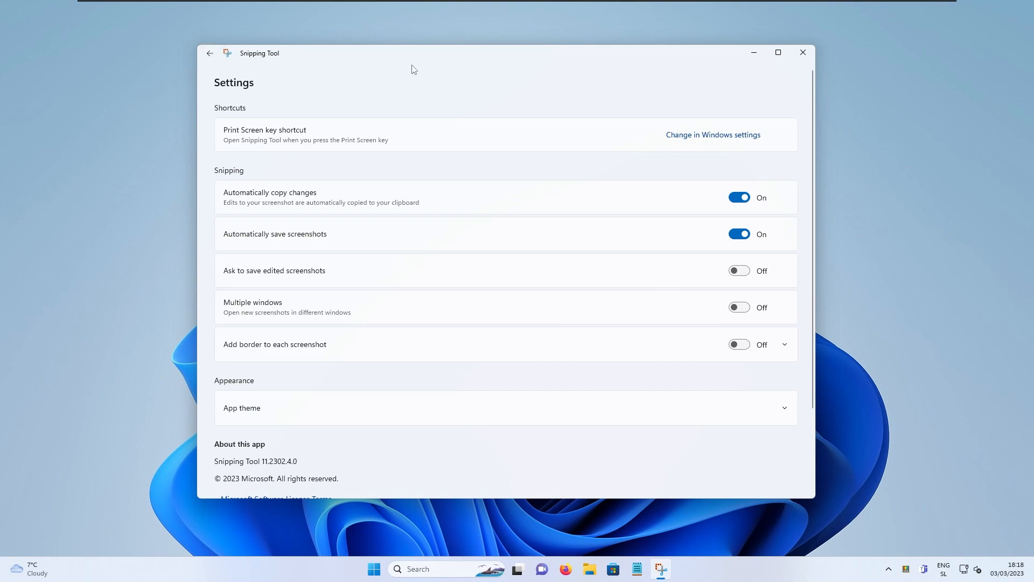
mouse_move(328, 71)
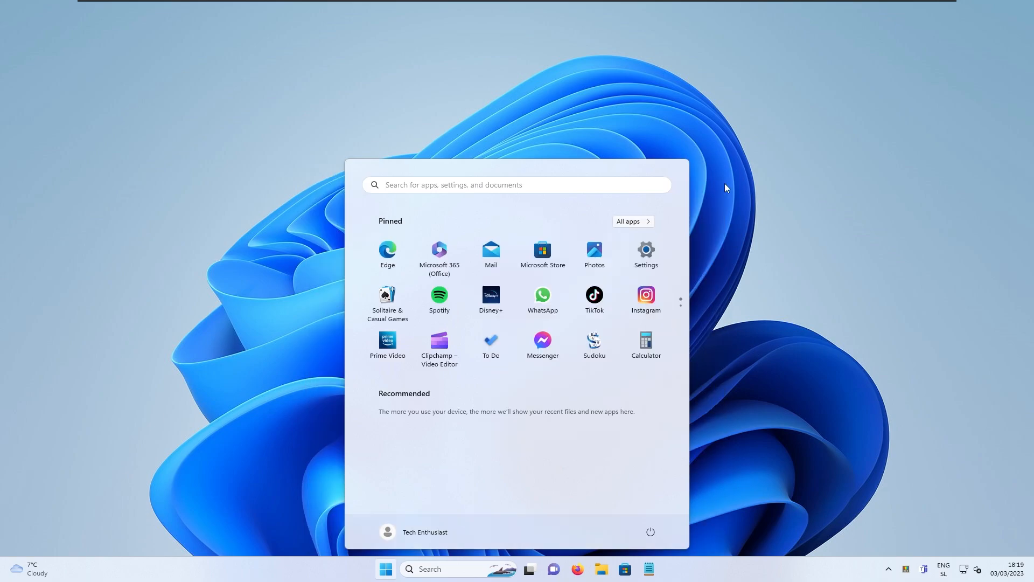
Launch Phone Link via Start search 'phone l', view its Android welcome screen, then close it
type("phone l")
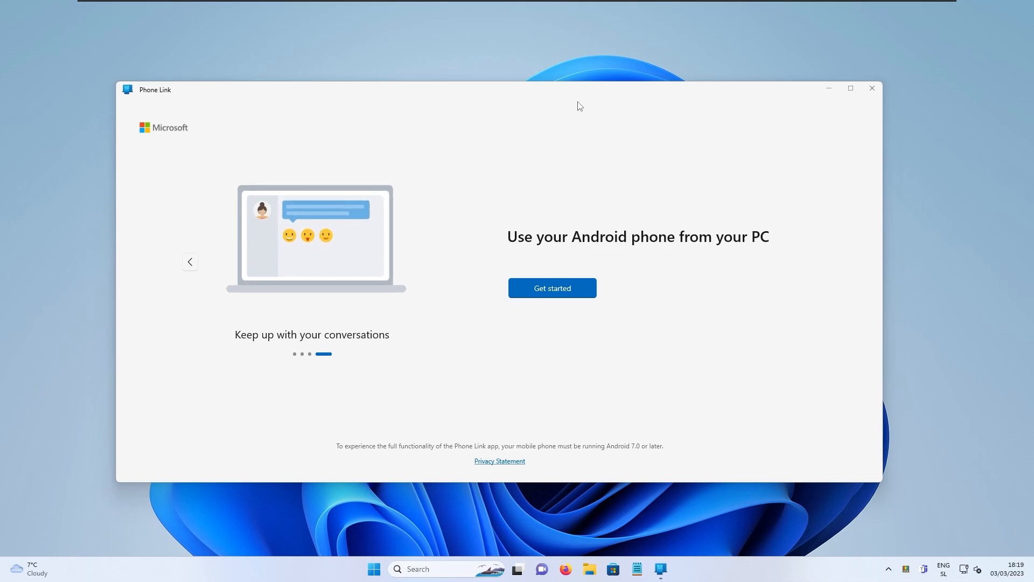
left_click(872, 88)
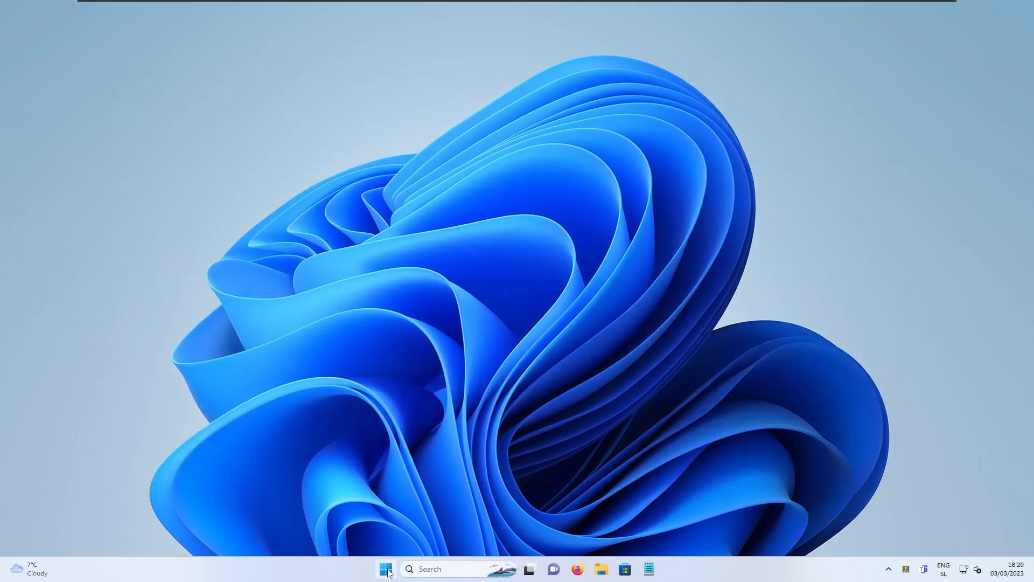
mouse_move(386, 569)
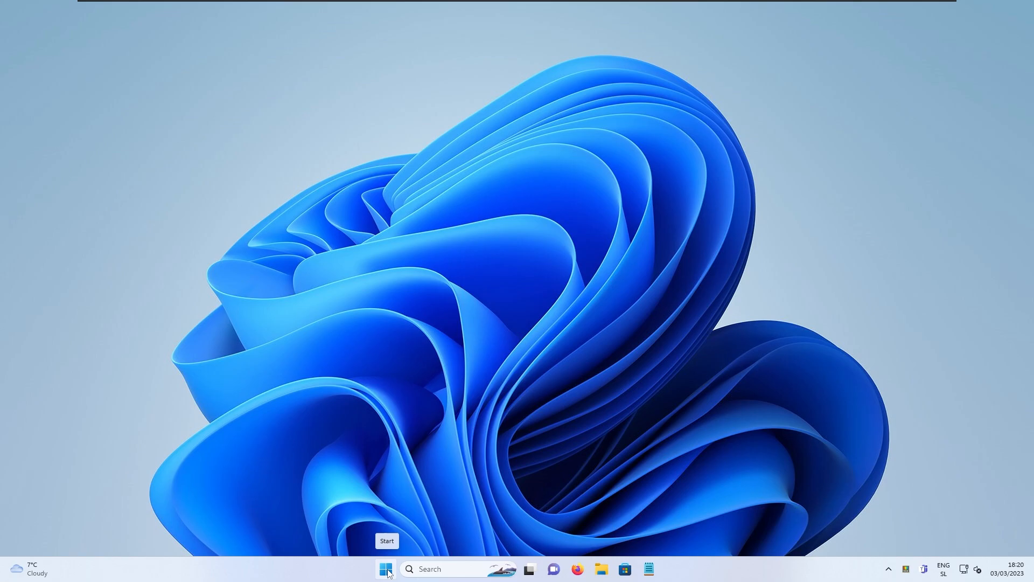